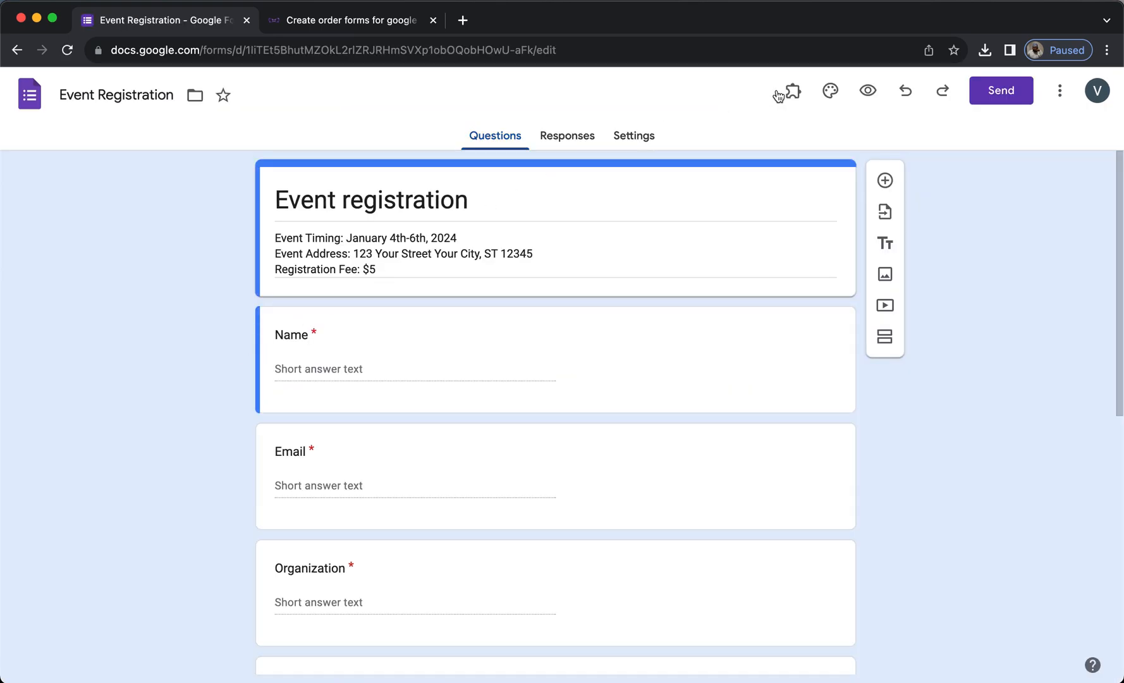
# Check the installed add-ons and the Neartail site, then return to the form showing the fee as €5
pyautogui.click(792, 90)
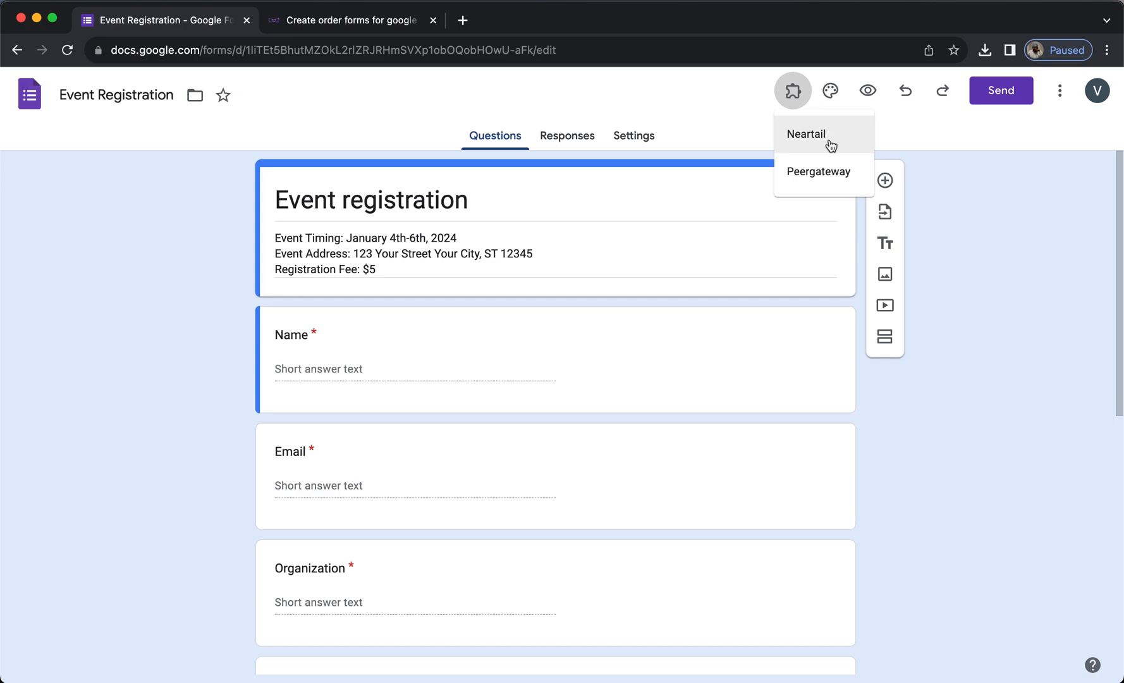
pyautogui.moveTo(818, 171)
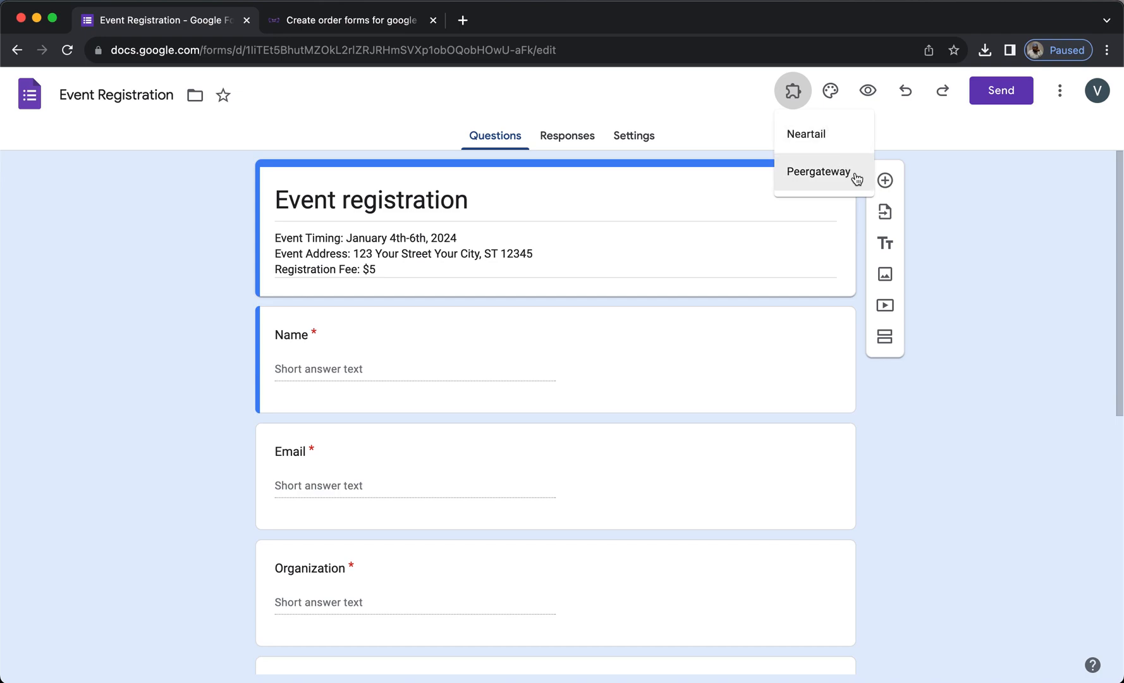
pyautogui.moveTo(725, 126)
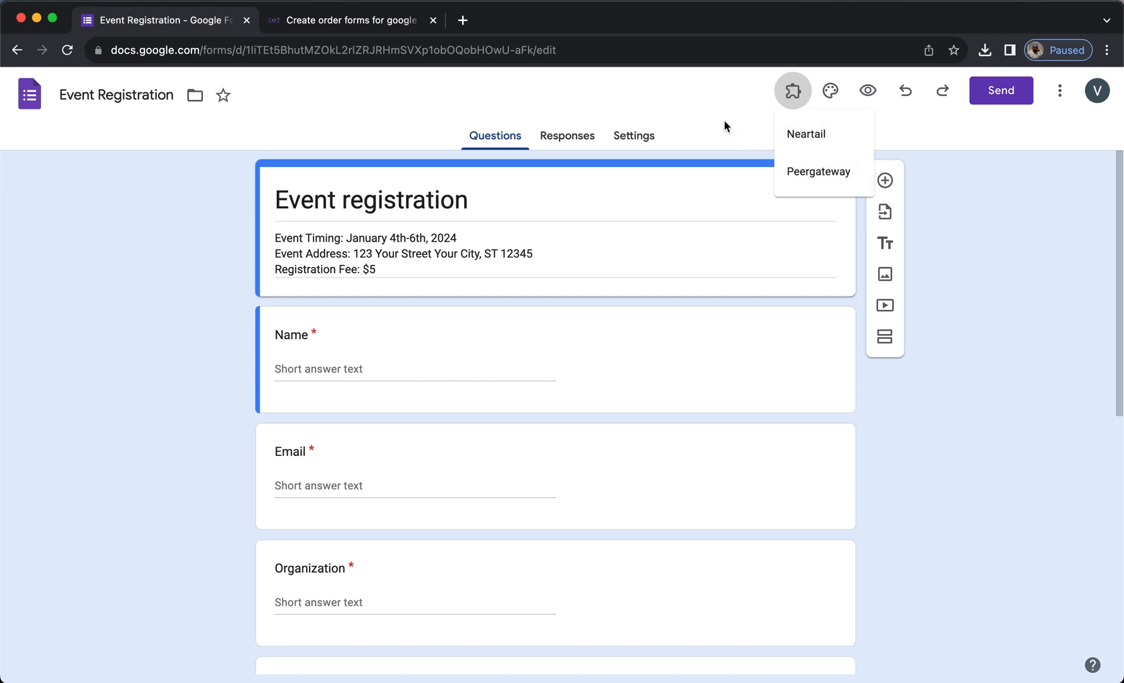
pyautogui.click(350, 19)
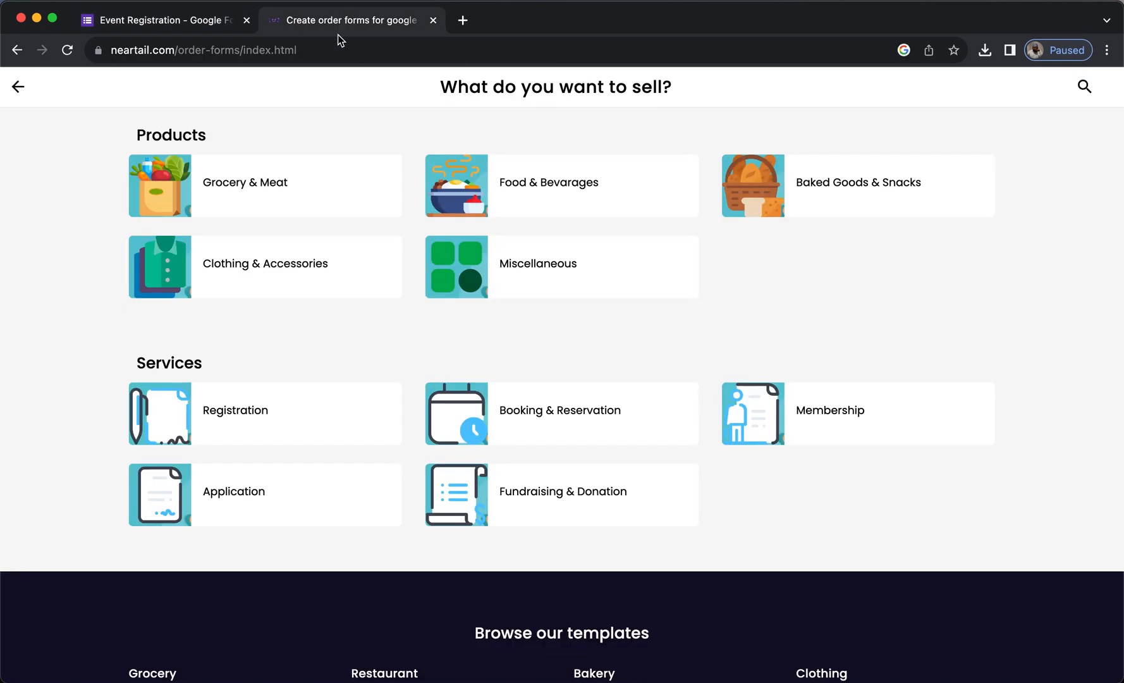
pyautogui.moveTo(316, 433)
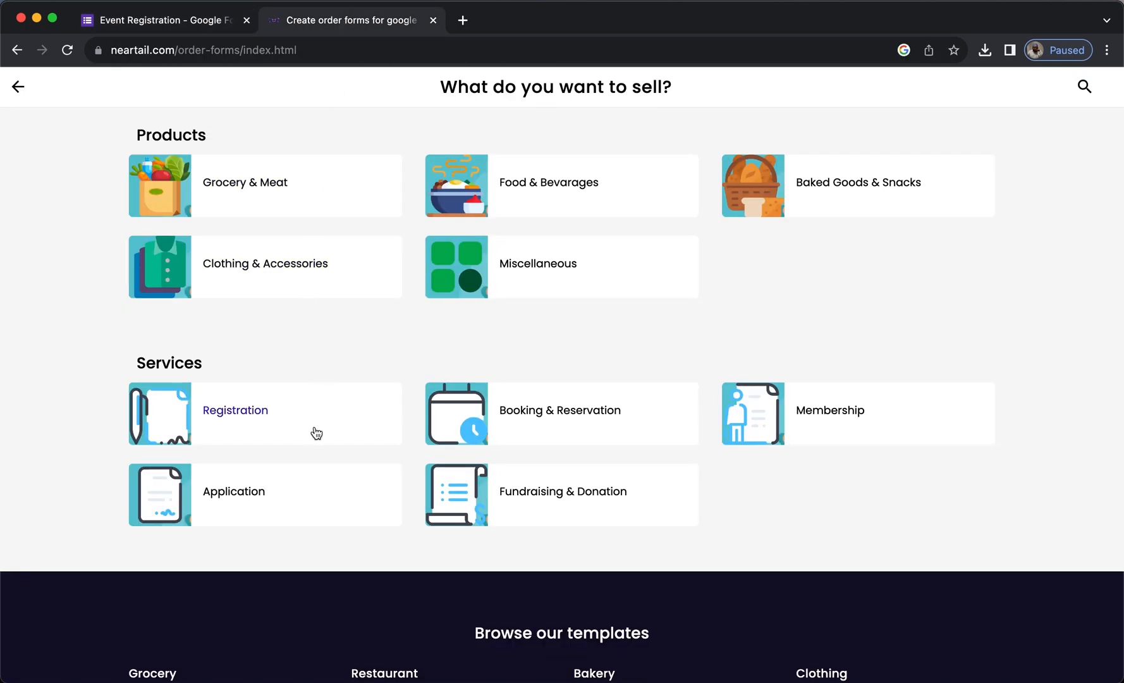
pyautogui.moveTo(466, 357)
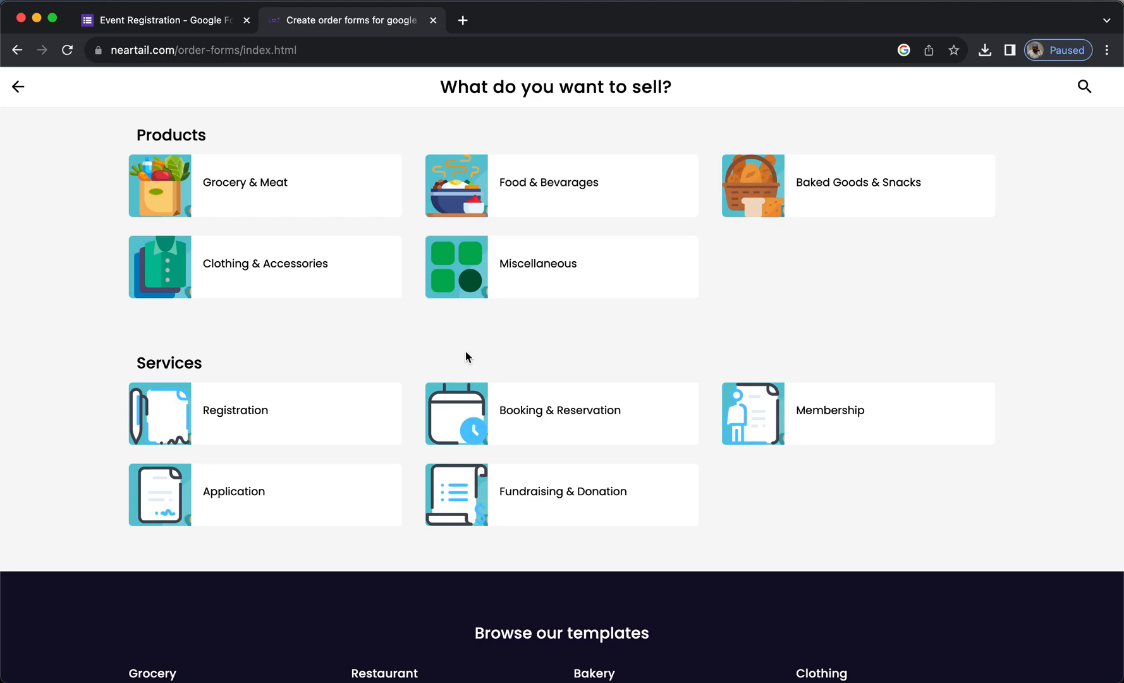
pyautogui.click(158, 20)
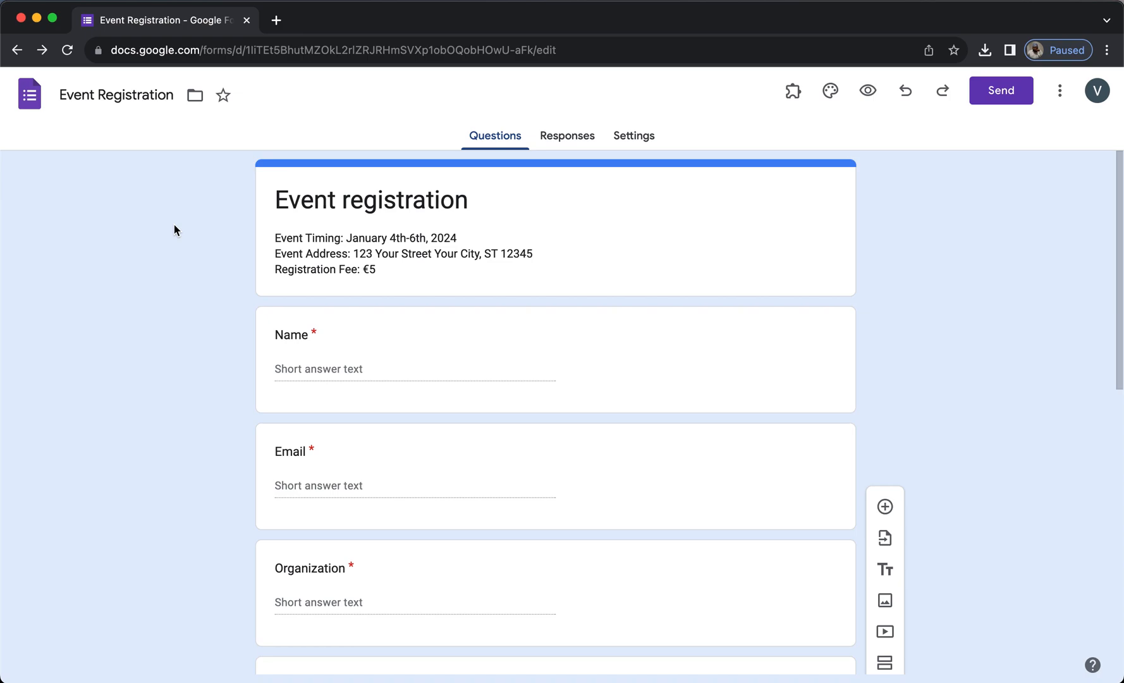
# Start the Peergateway order amount setup, keeping EUR as the form currency
pyautogui.click(792, 90)
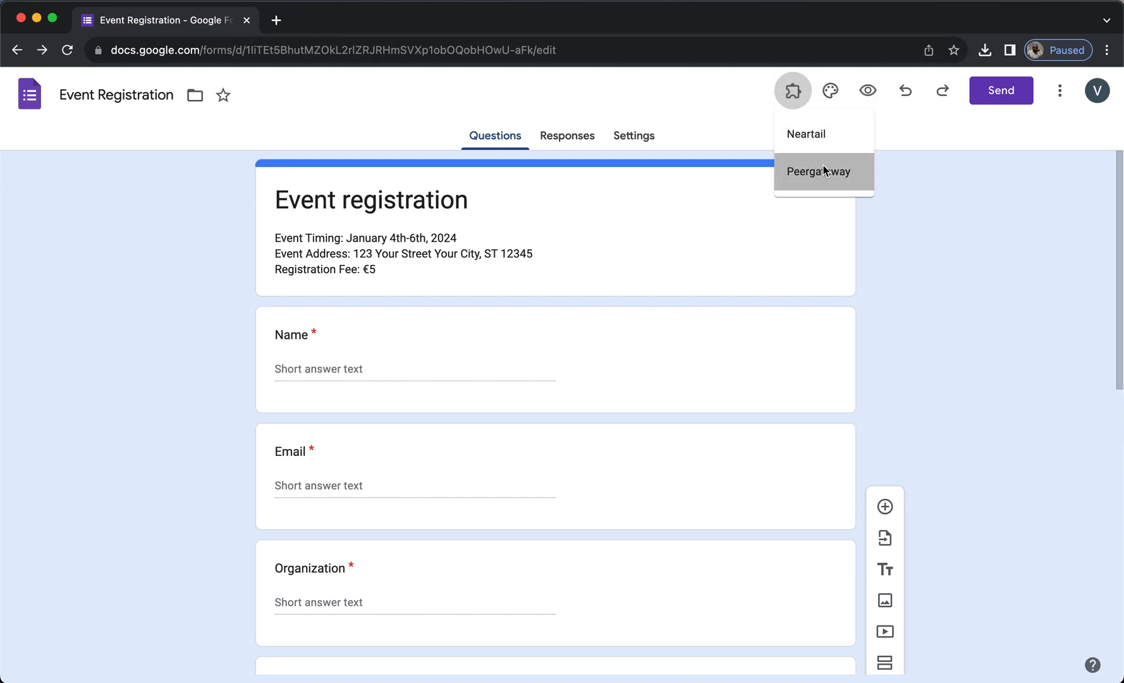
pyautogui.click(817, 171)
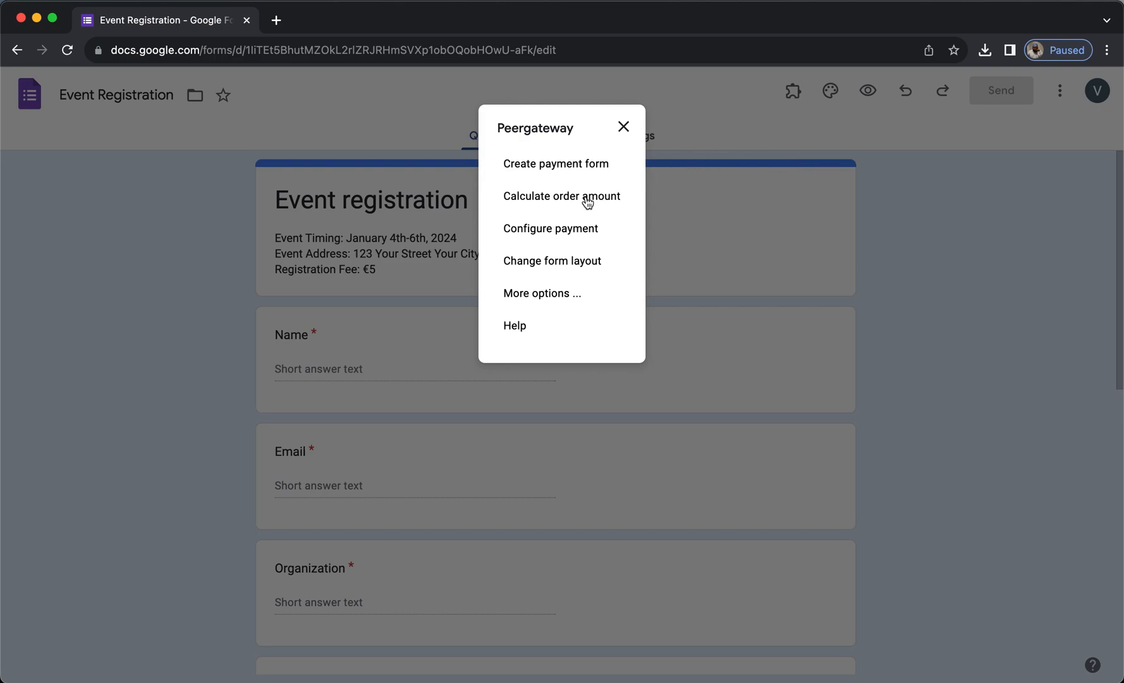
pyautogui.click(551, 228)
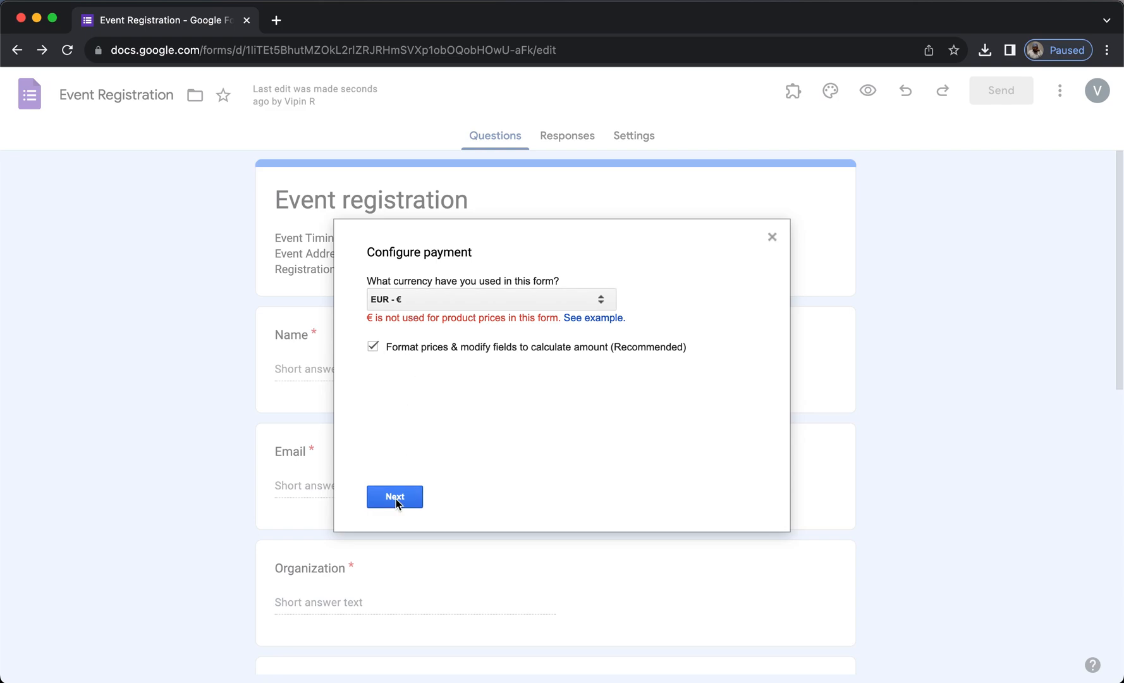
pyautogui.click(394, 496)
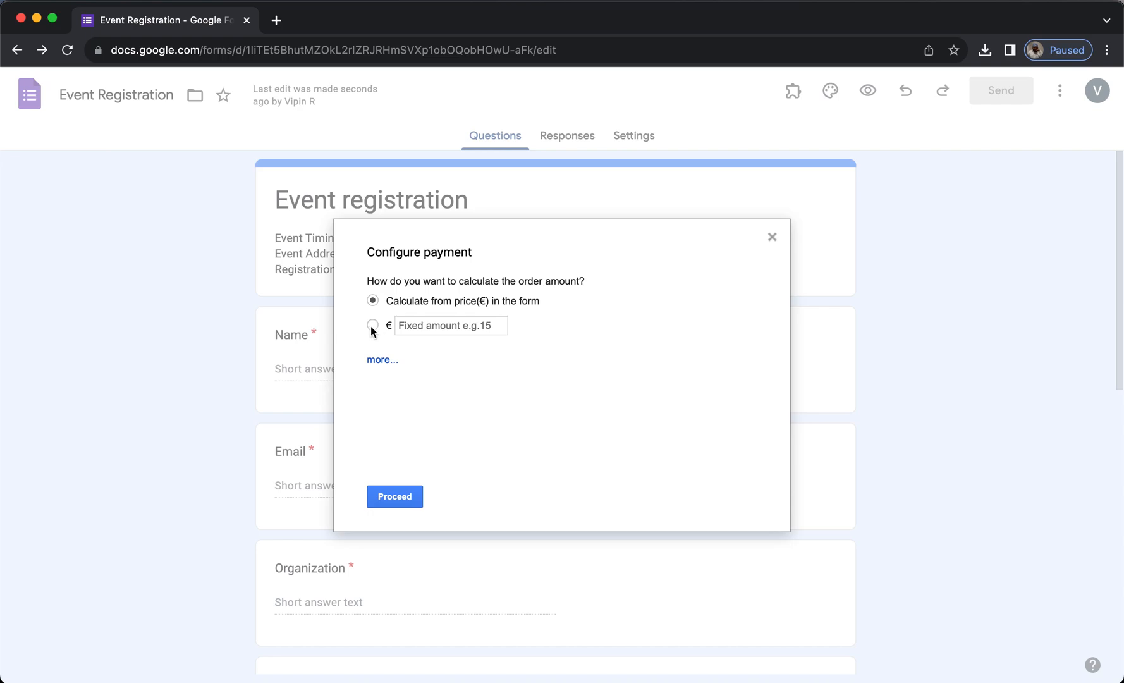
# Charge a fixed order amount of €5 and proceed to the Neartail payment form
pyautogui.click(373, 324)
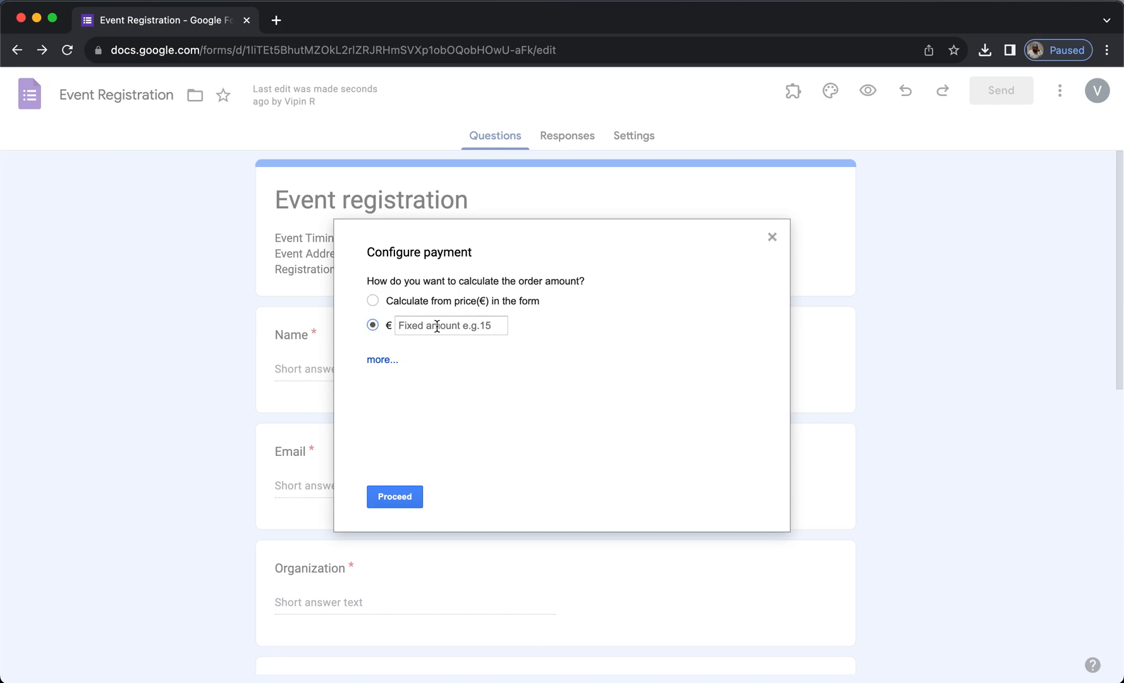
pyautogui.write('5')
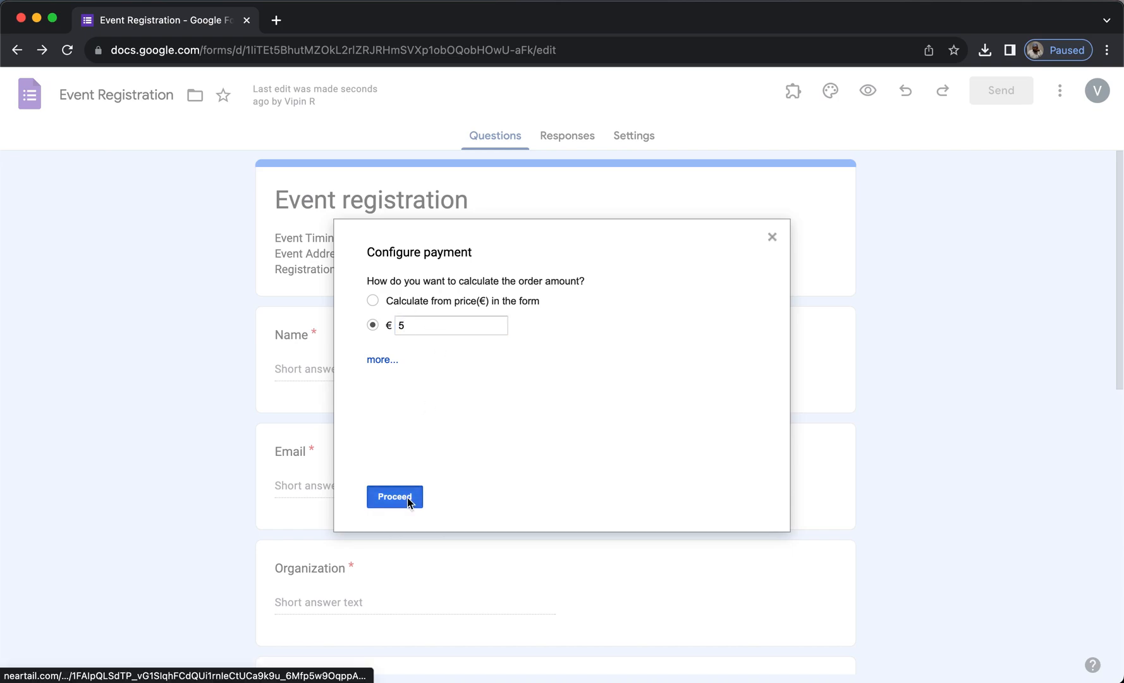
pyautogui.click(395, 497)
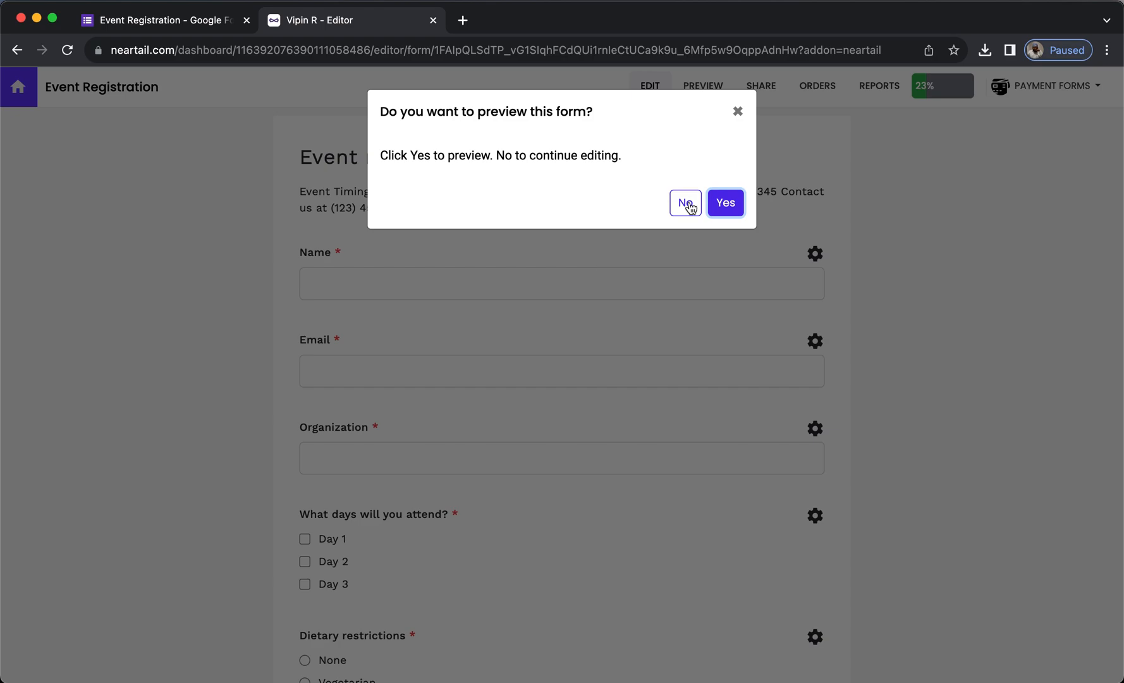
# Skip the preview and enable payment collection in the Submit button settings
pyautogui.click(685, 202)
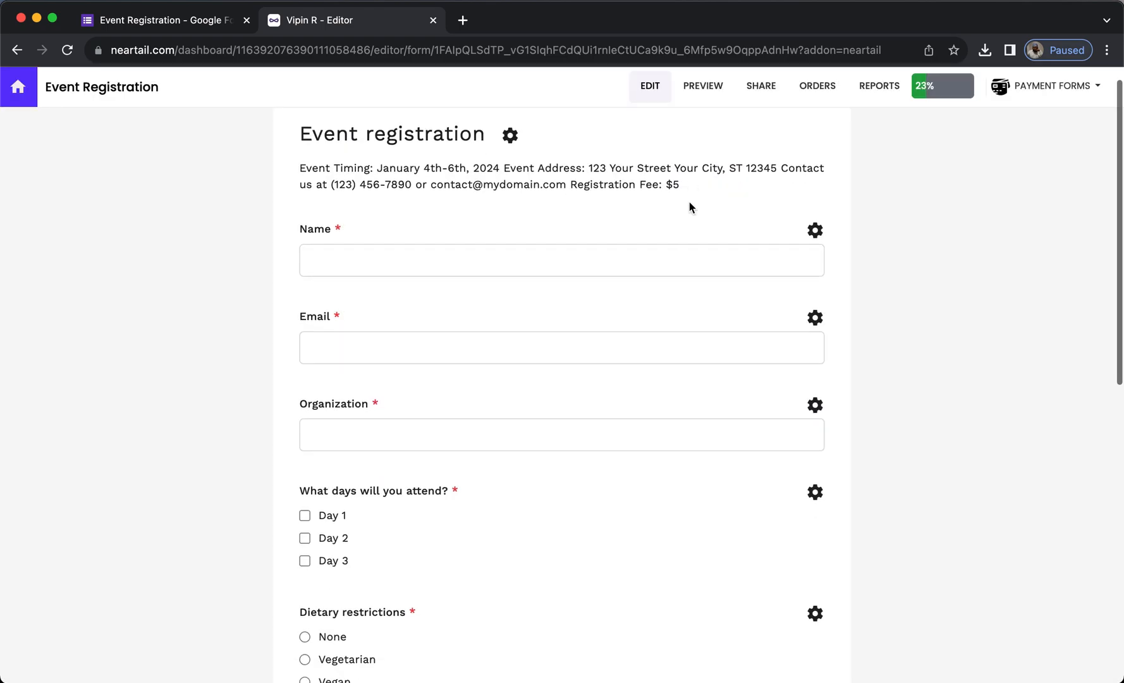
pyautogui.scroll(-3)
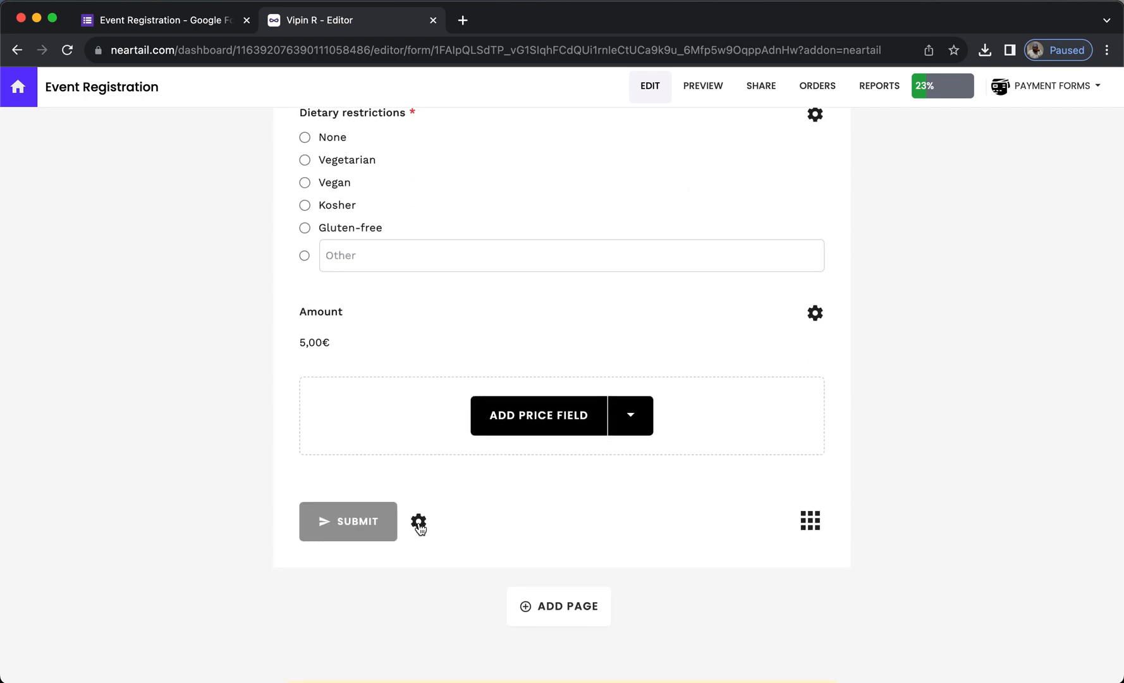
pyautogui.click(418, 521)
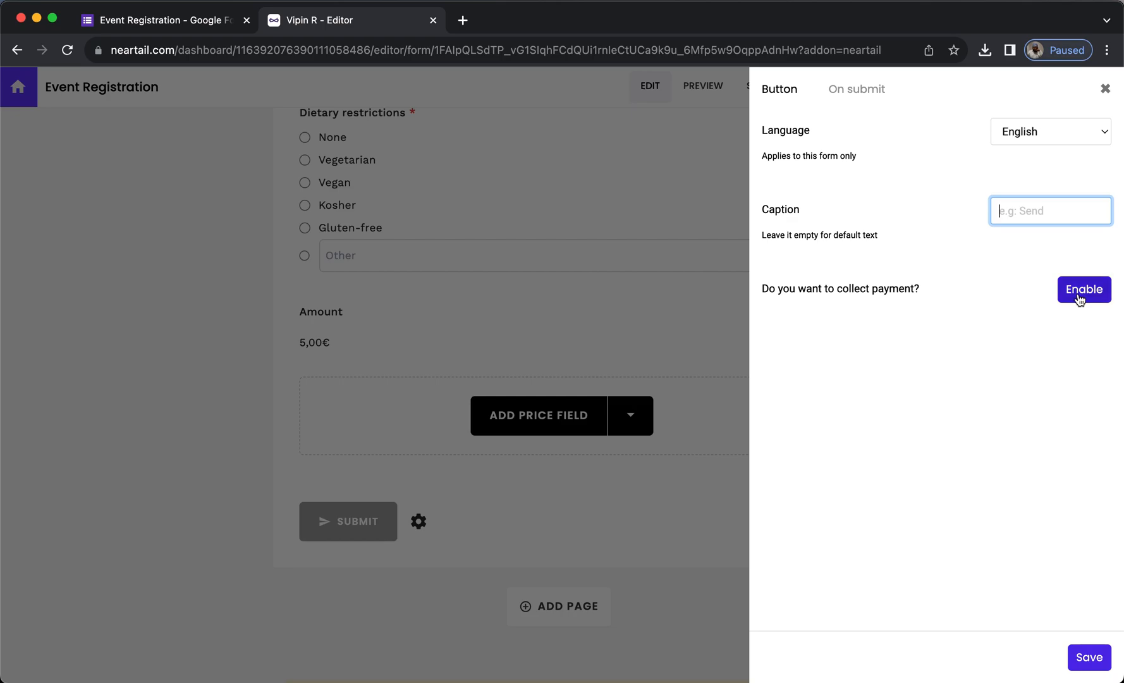
pyautogui.click(1082, 289)
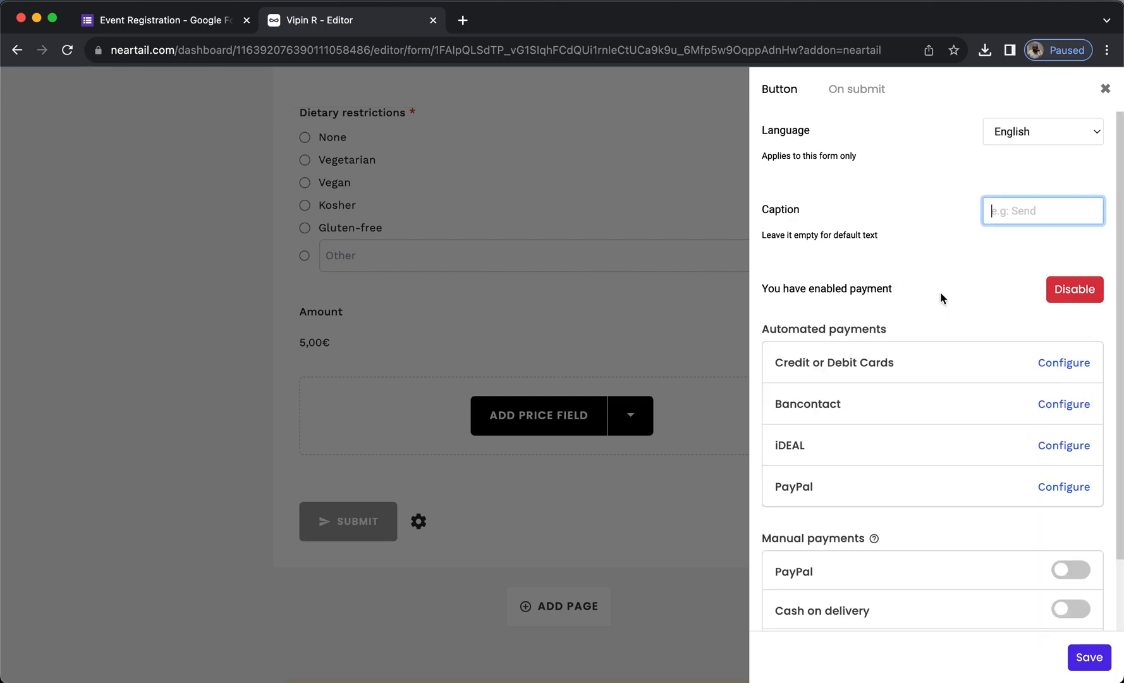
pyautogui.scroll(-3)
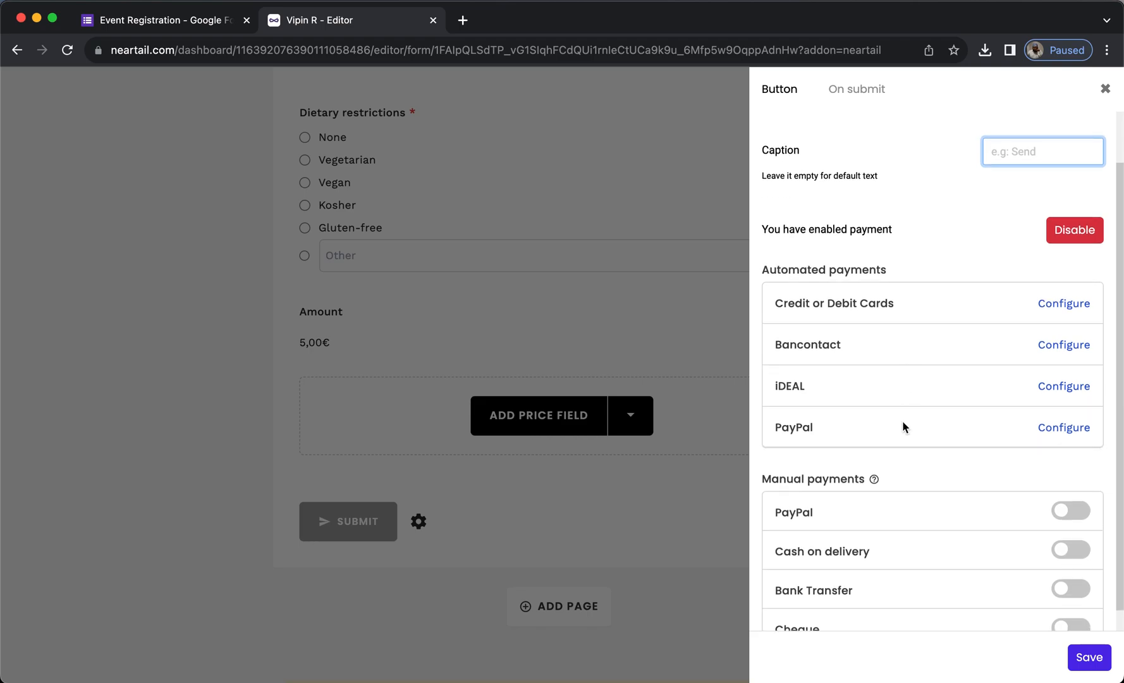
pyautogui.click(1042, 151)
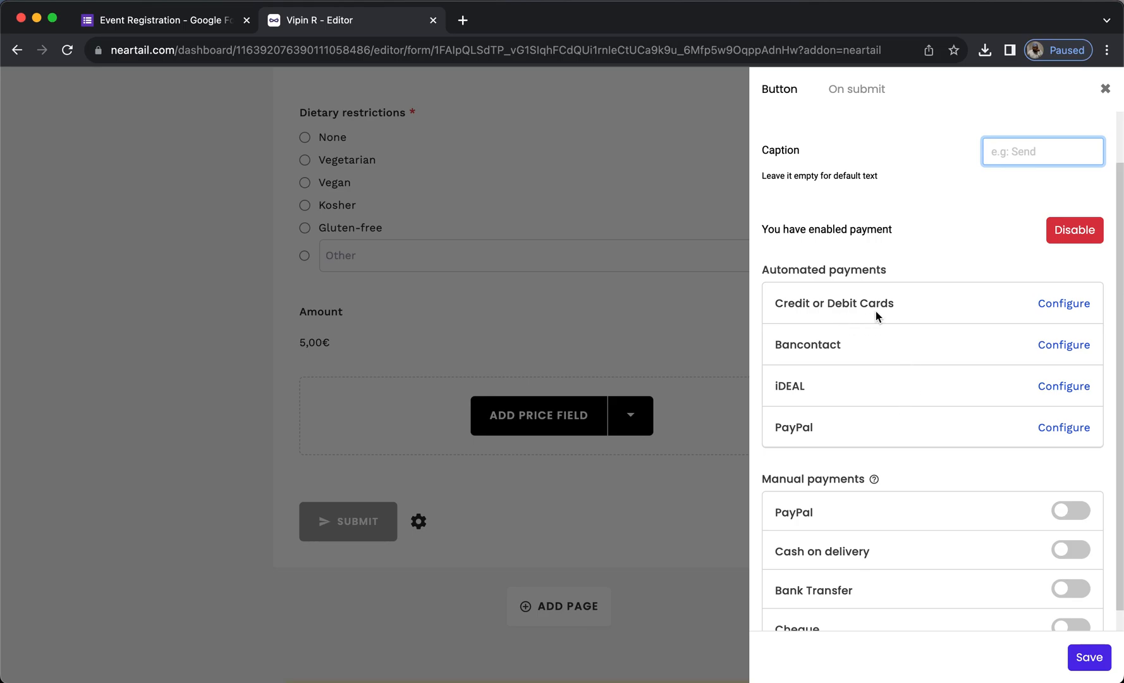
pyautogui.moveTo(1064, 303)
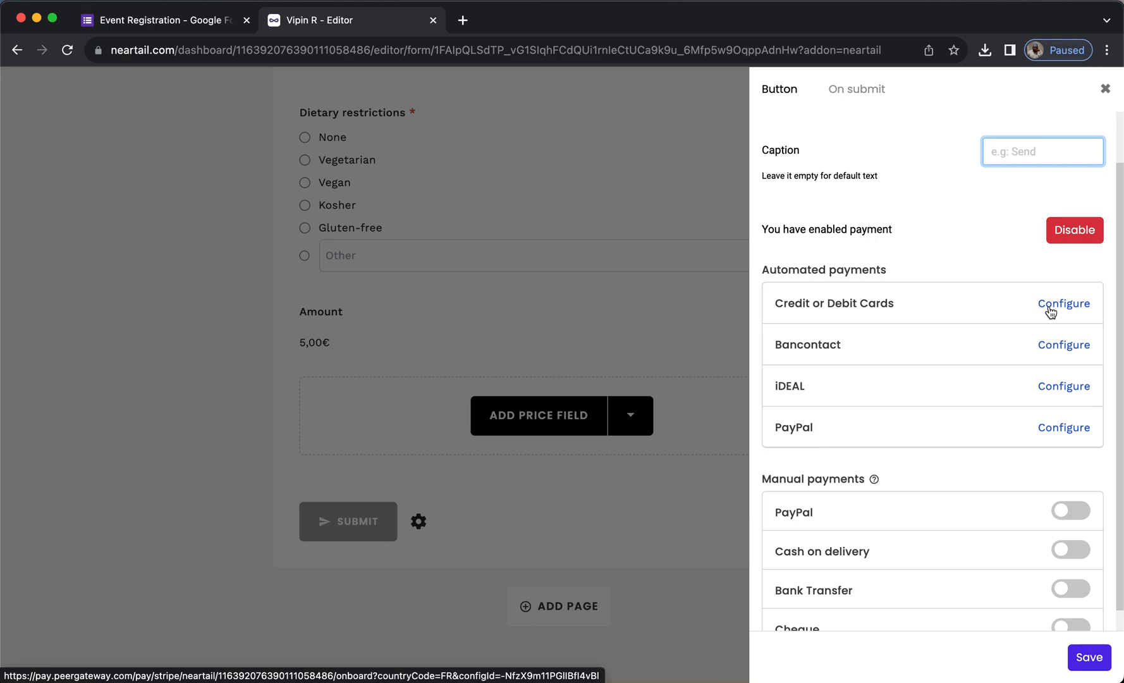
pyautogui.click(1063, 303)
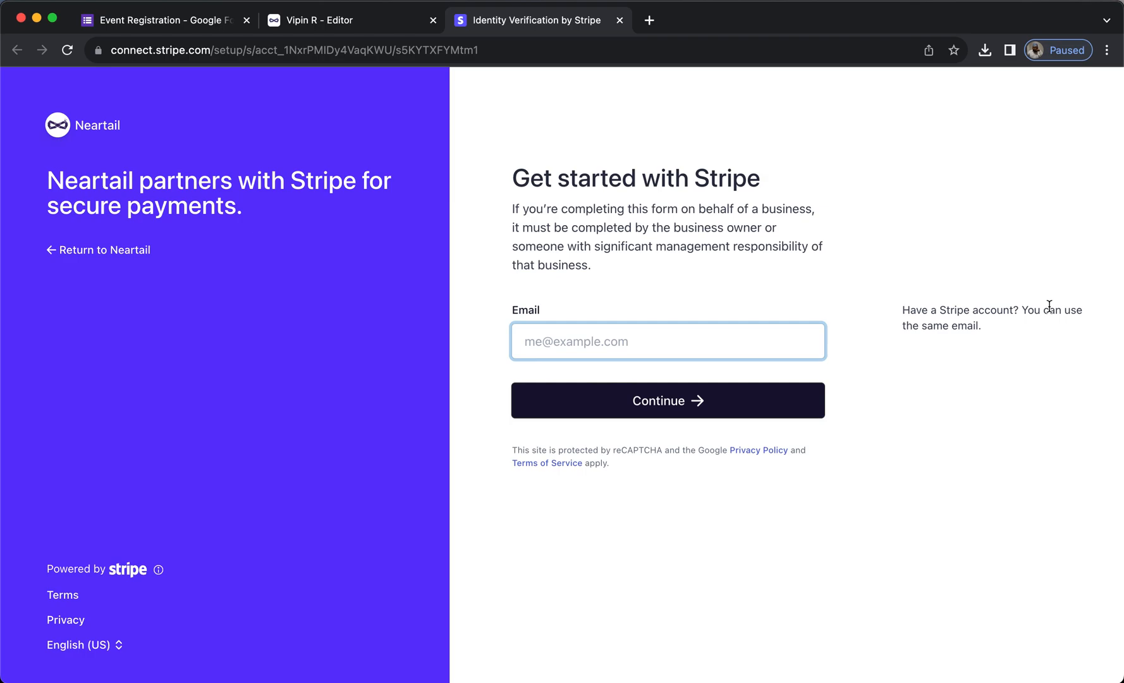
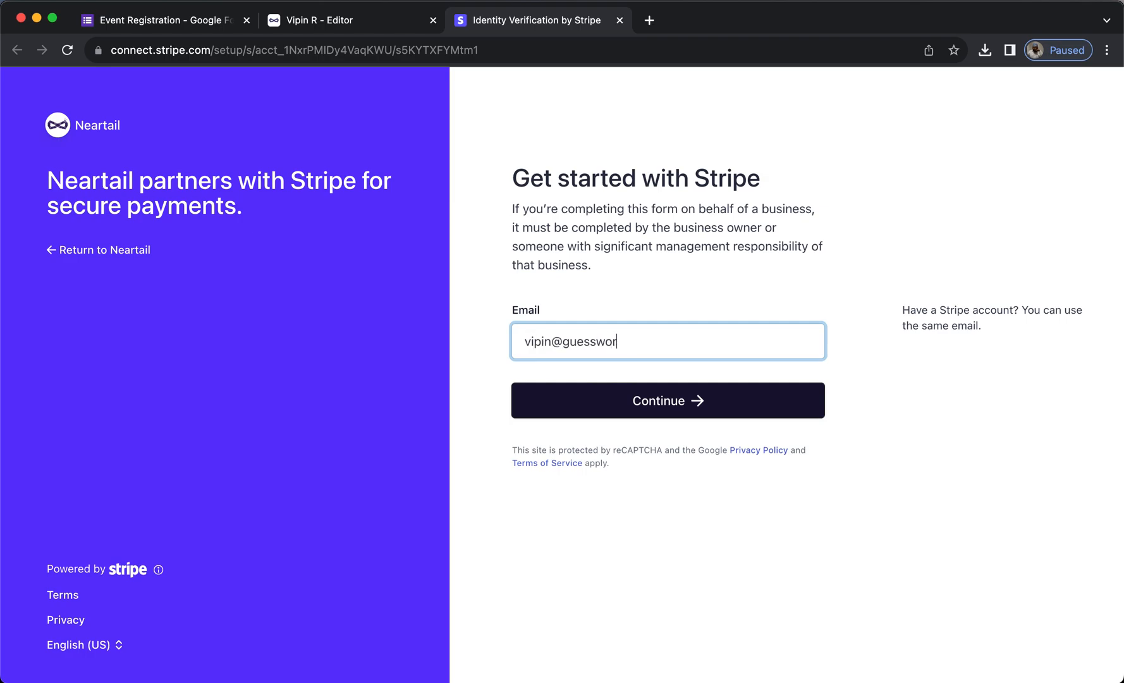
pyautogui.click(667, 400)
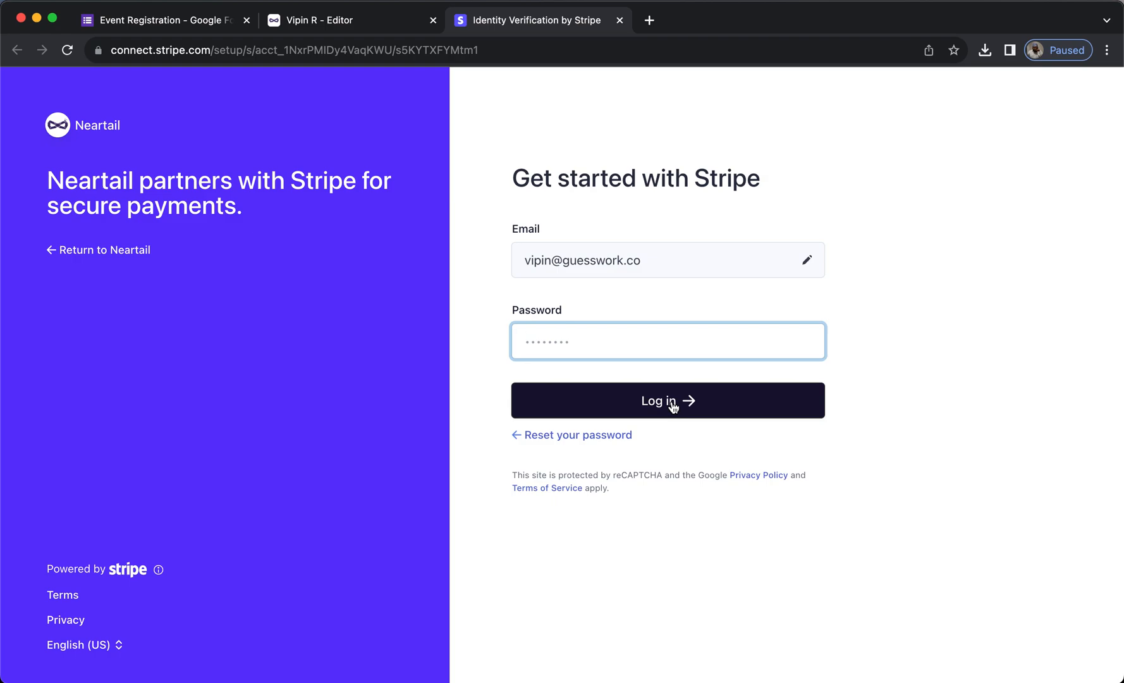
pyautogui.click(667, 400)
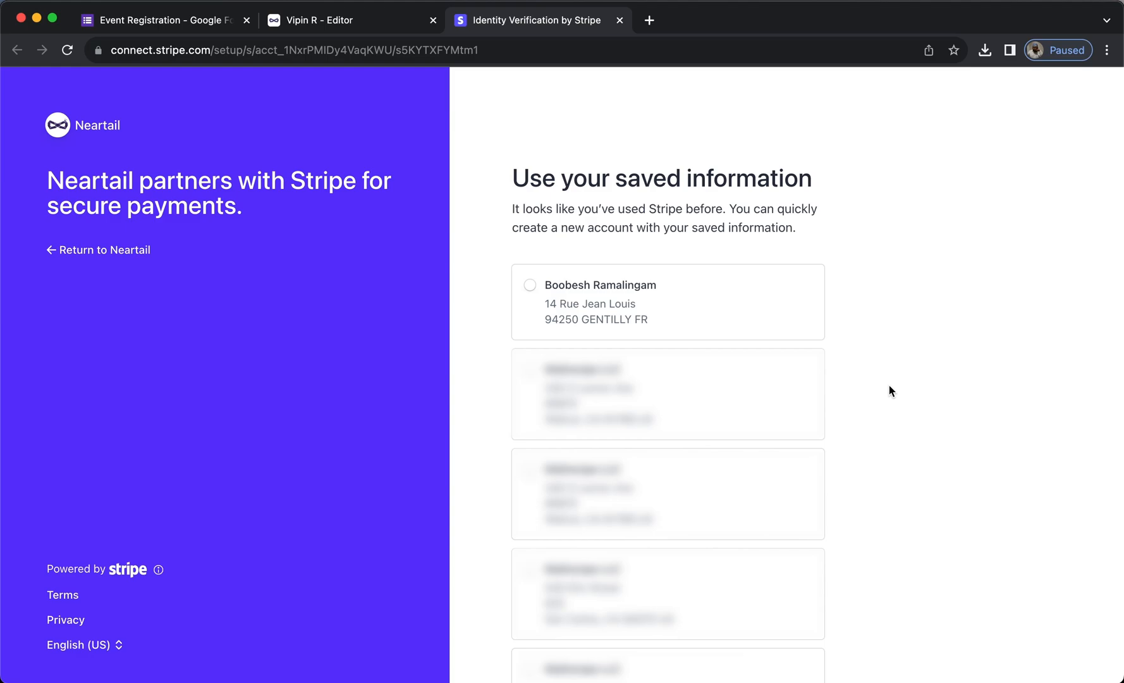
# Use the saved business profile, decline climate contributions, and agree and submit the Stripe account
pyautogui.scroll(-3)
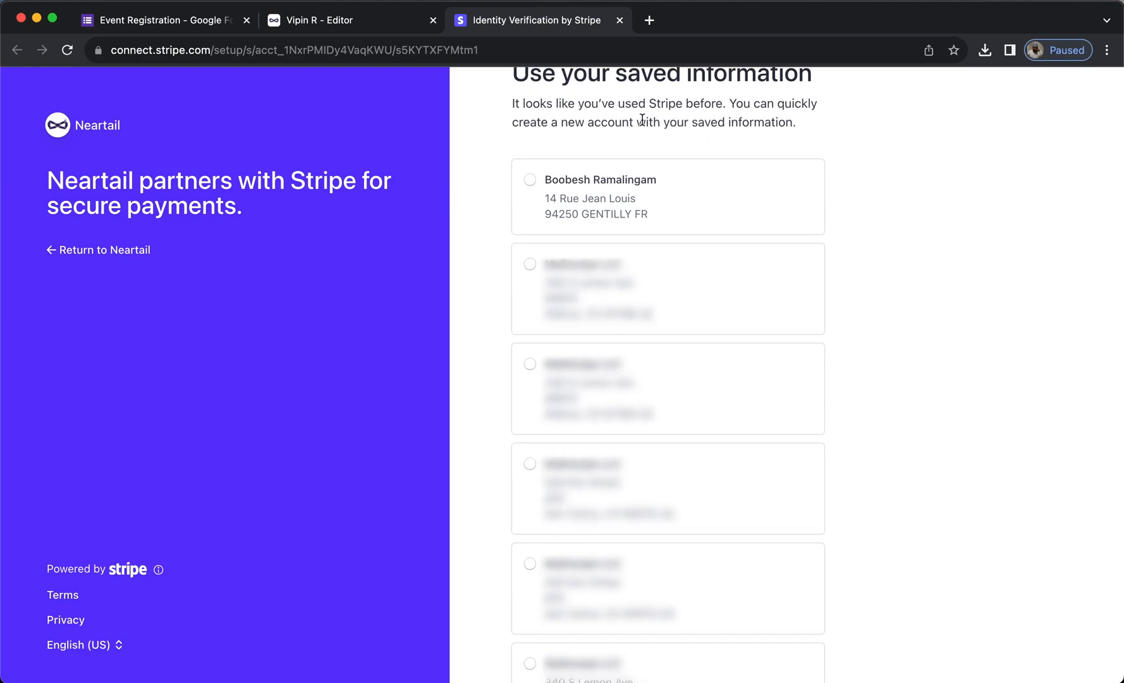
pyautogui.click(530, 179)
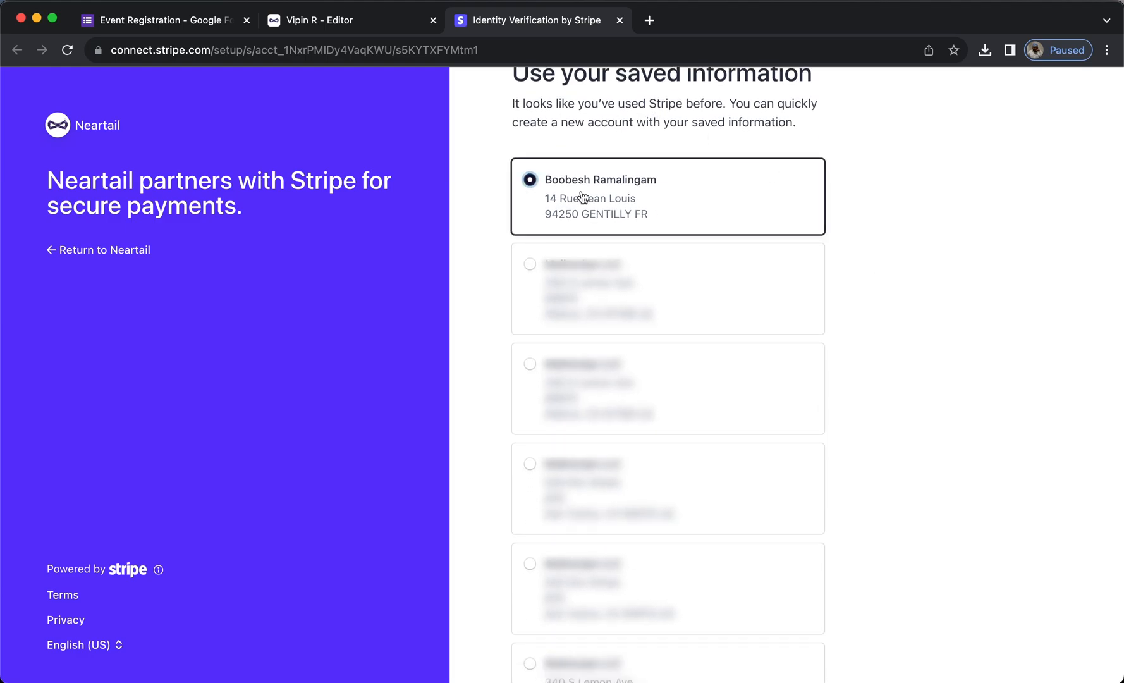
pyautogui.scroll(-3)
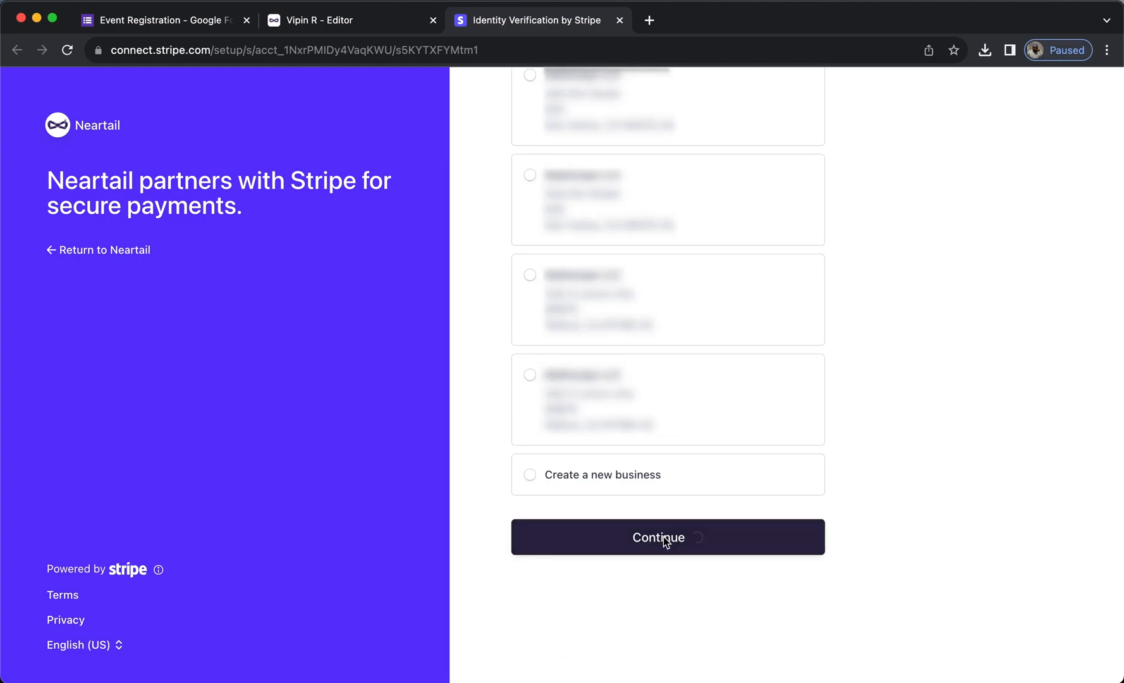
pyautogui.click(666, 537)
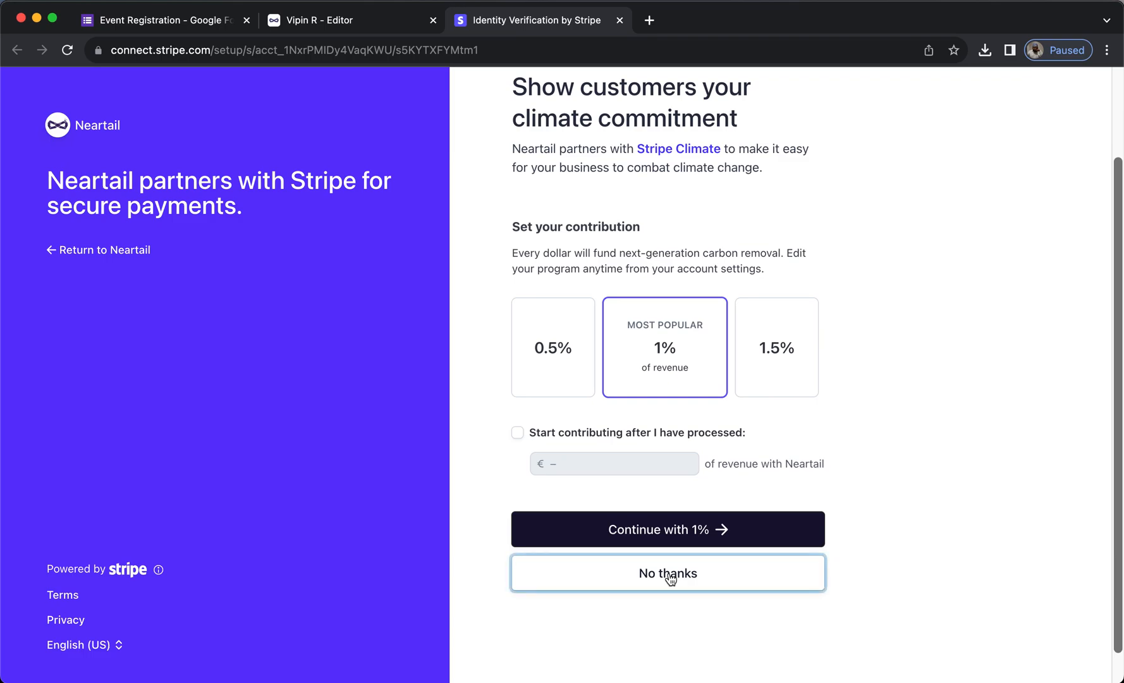
pyautogui.click(667, 572)
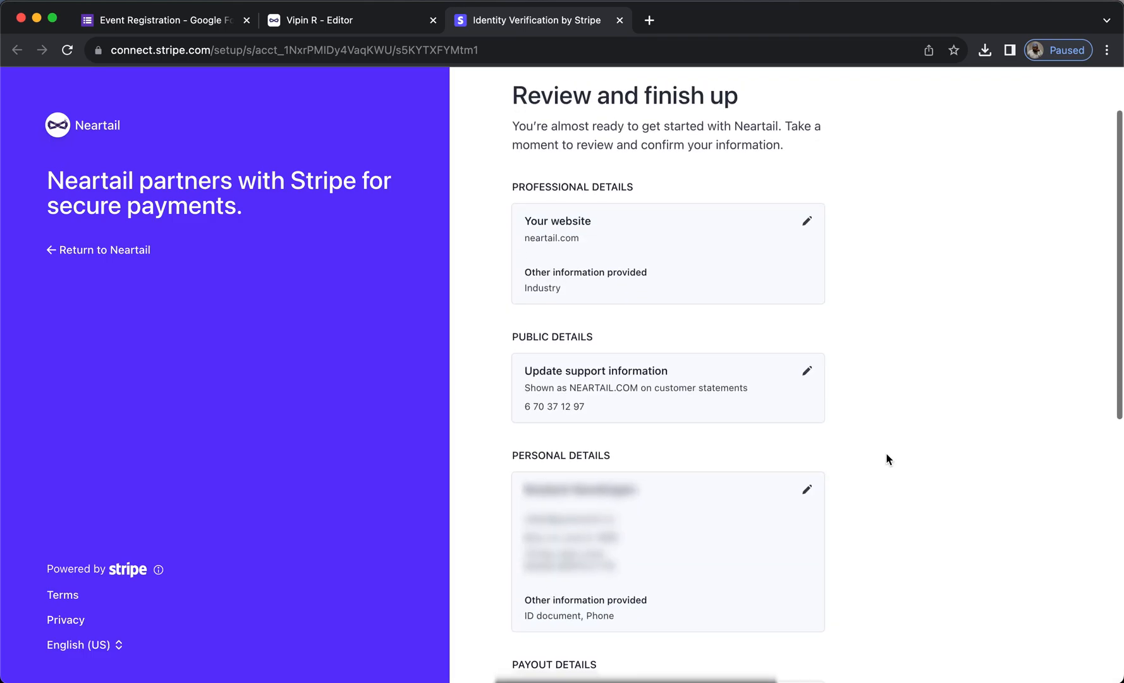
pyautogui.scroll(-3)
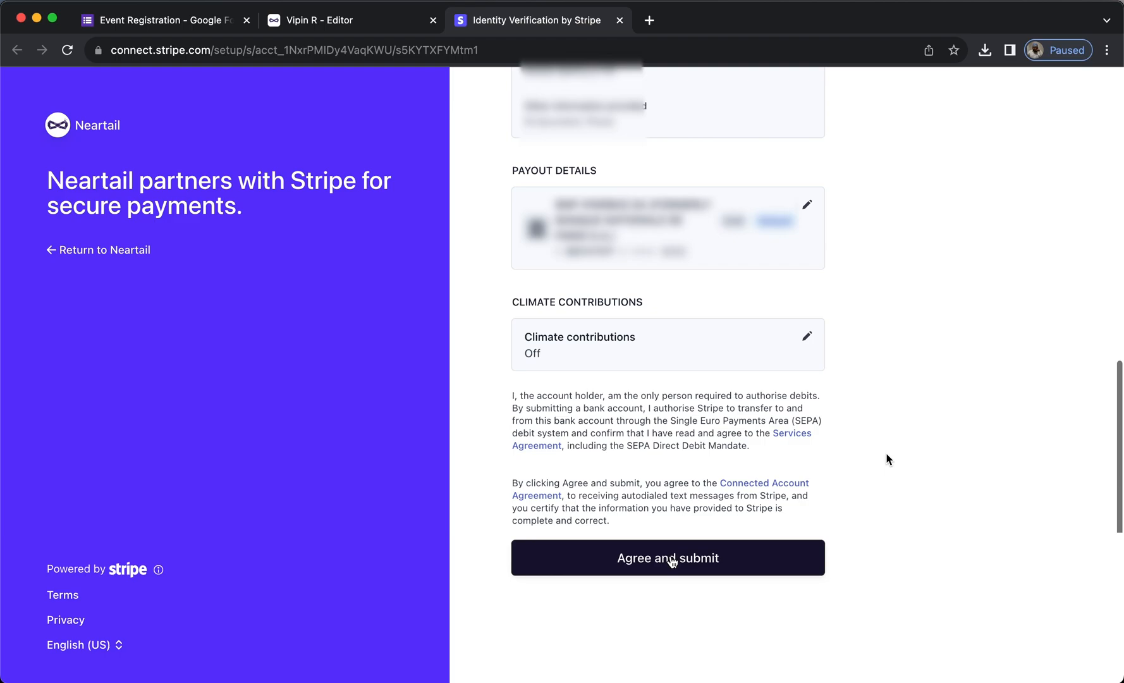
pyautogui.click(667, 557)
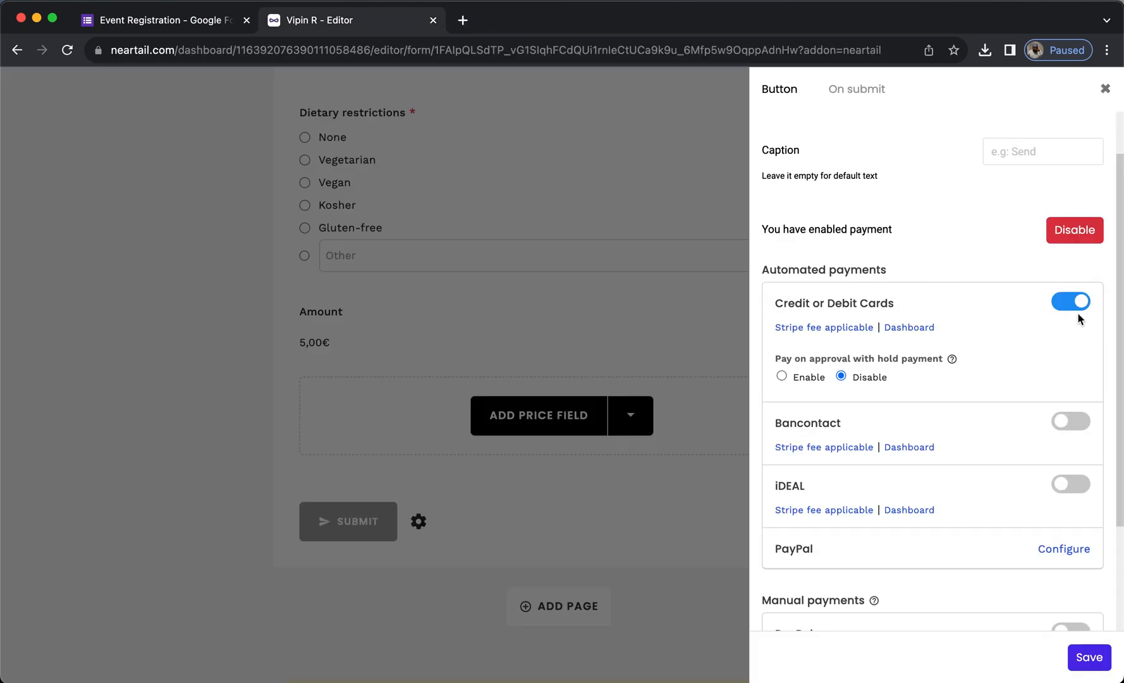
pyautogui.moveTo(1089, 657)
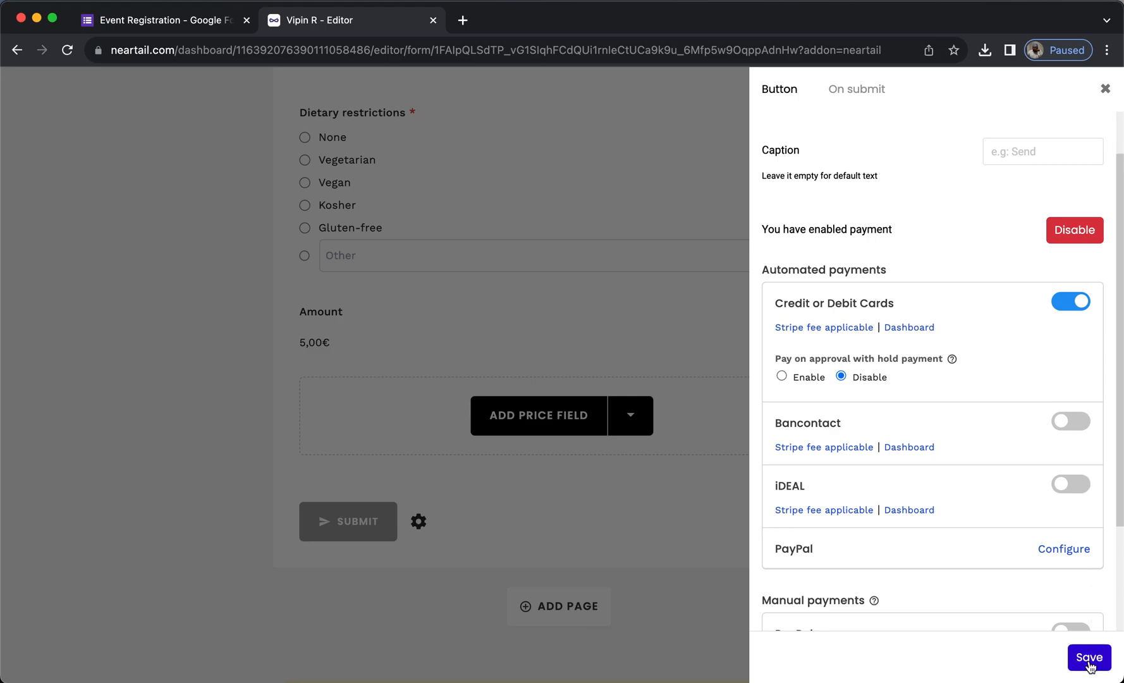
# Save the card payment settings and go to the form's sharing page
pyautogui.click(1088, 657)
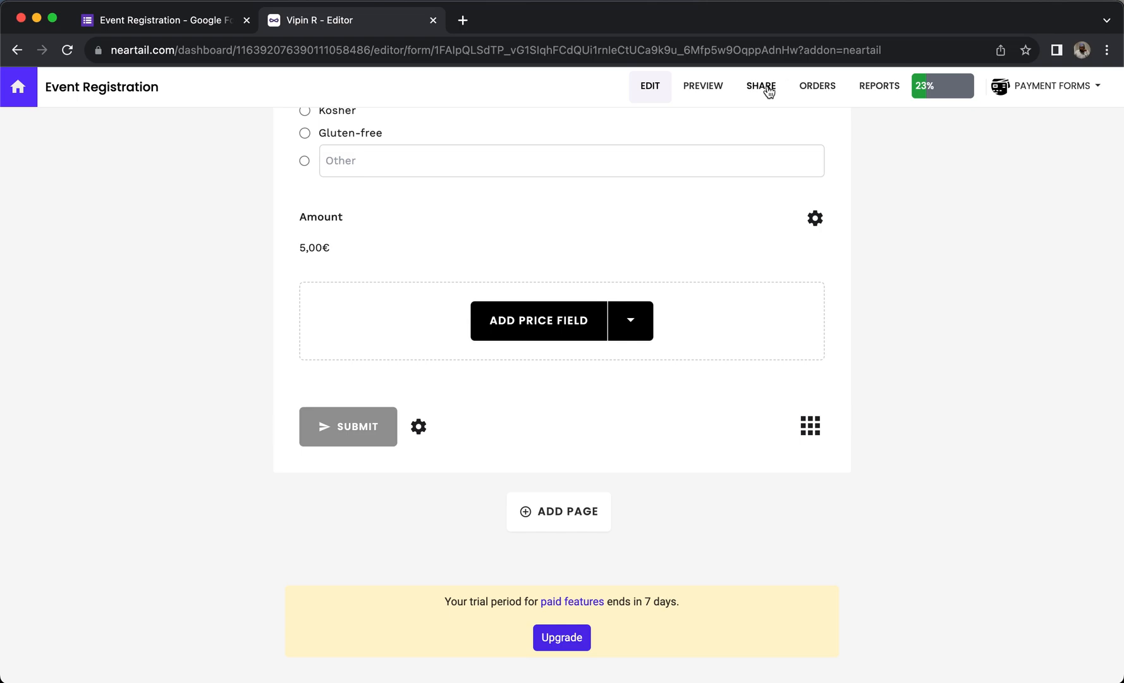
pyautogui.click(760, 85)
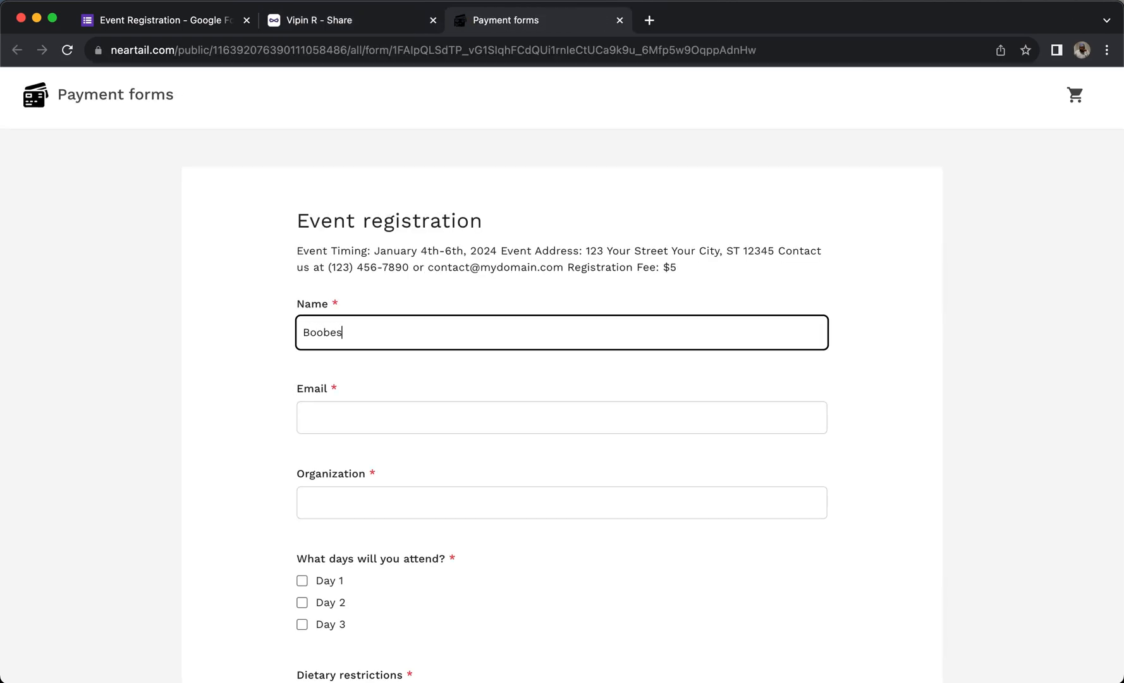
# Complete and submit the test registration, then pay the 5,00€ fee
pyautogui.write('Mail')
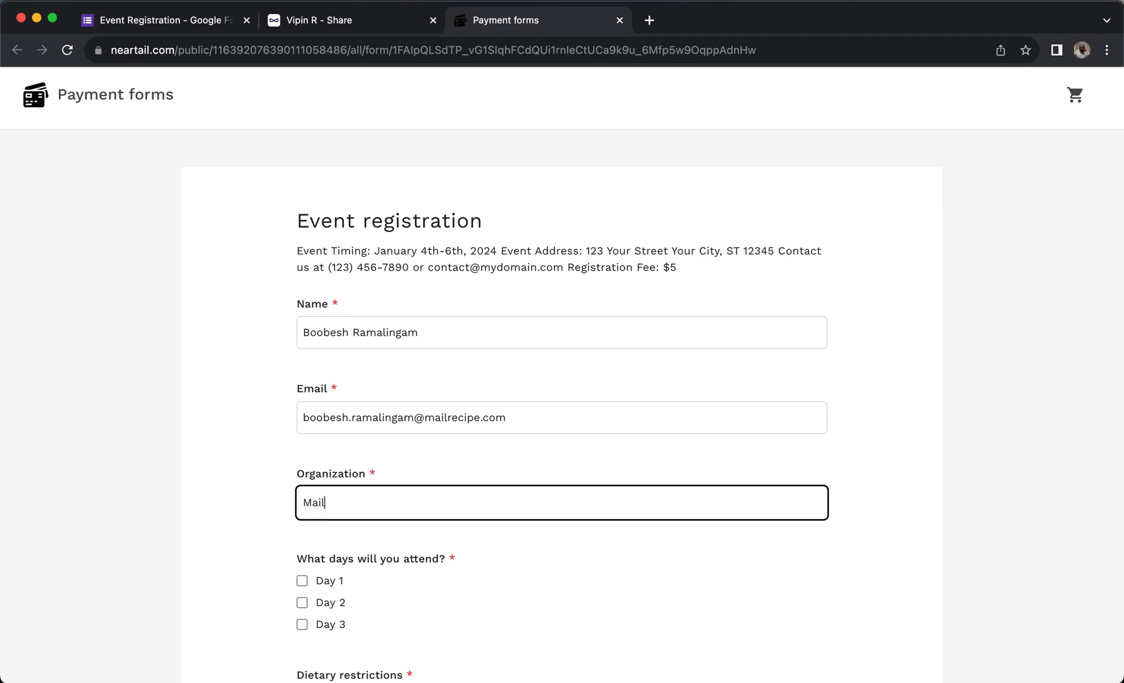
pyautogui.scroll(-3)
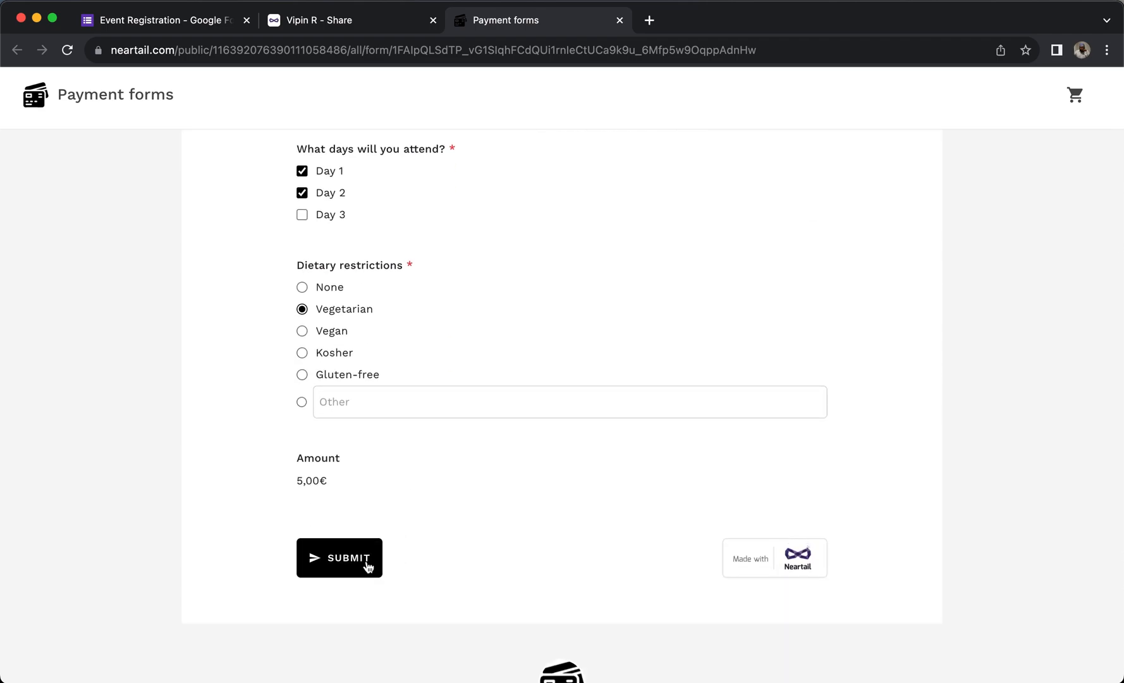
pyautogui.click(339, 558)
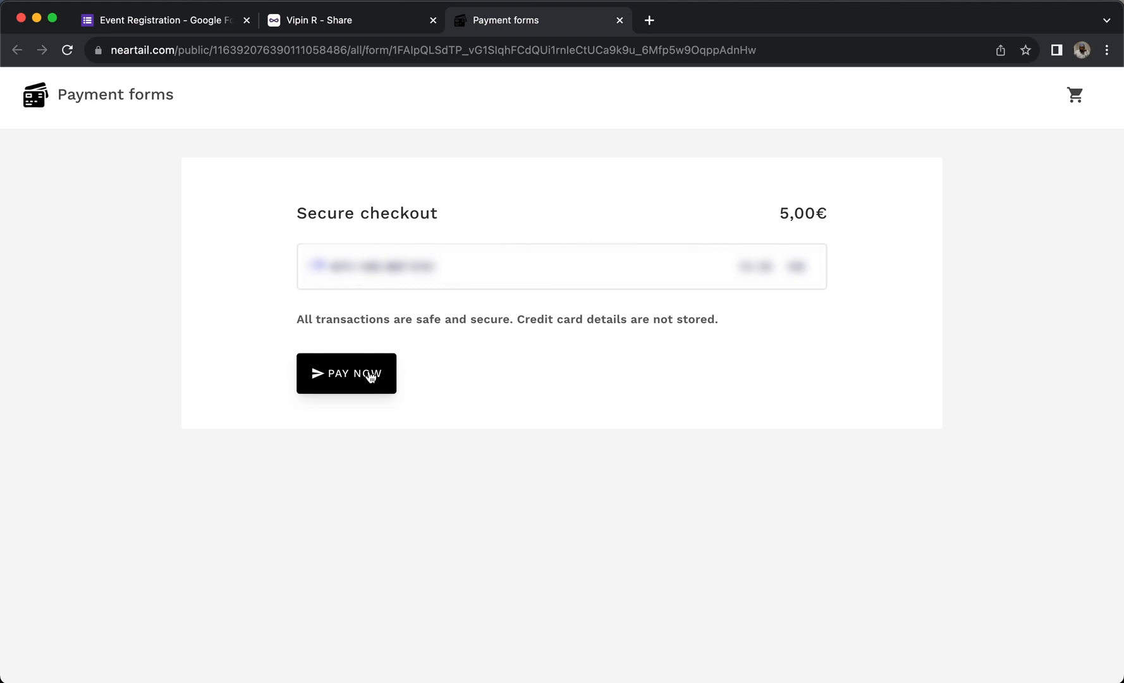
pyautogui.click(345, 373)
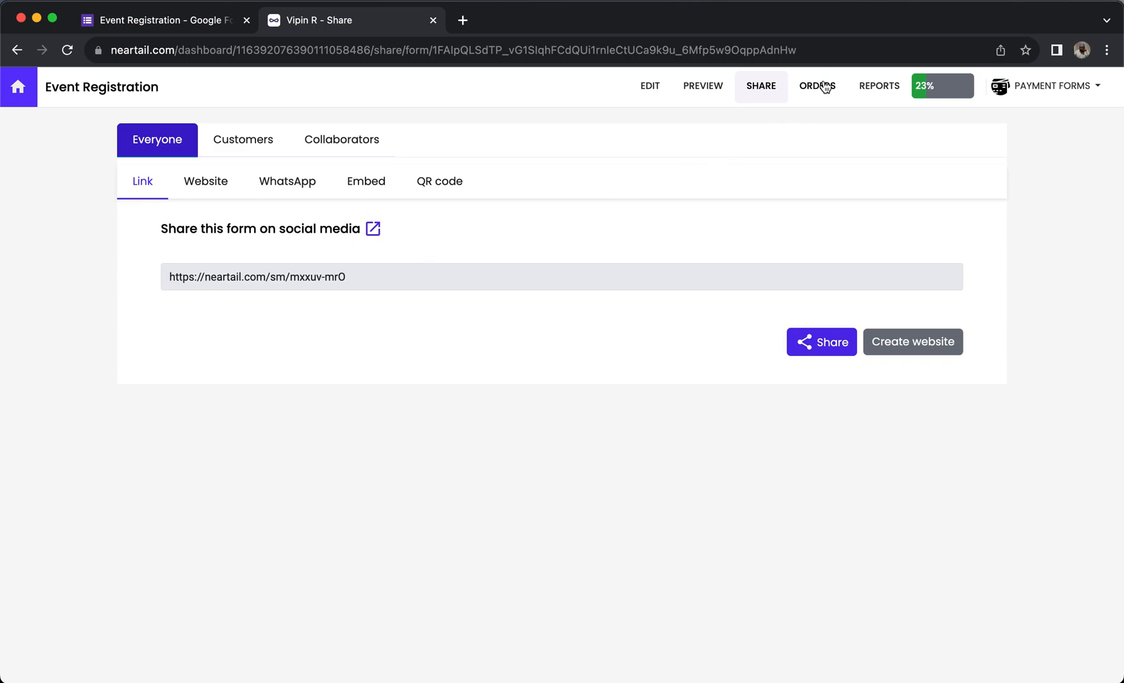
# Review order #1 on the orders board and follow its Stripe payment record
pyautogui.click(816, 86)
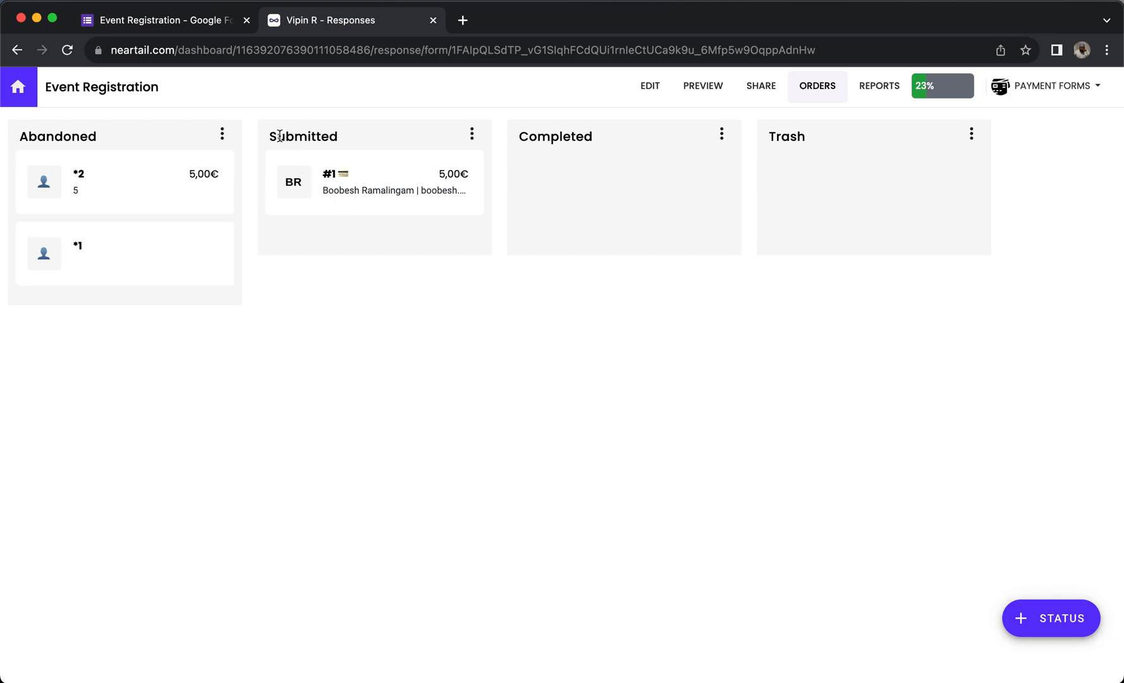
pyautogui.moveTo(317, 138)
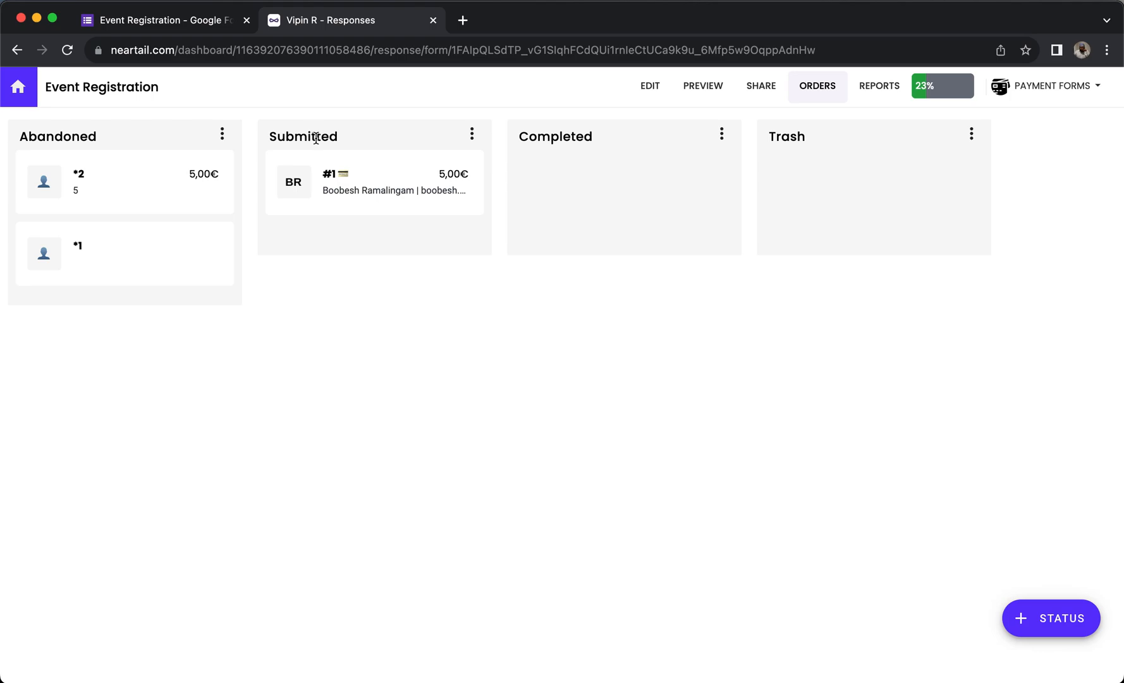
pyautogui.moveTo(86, 238)
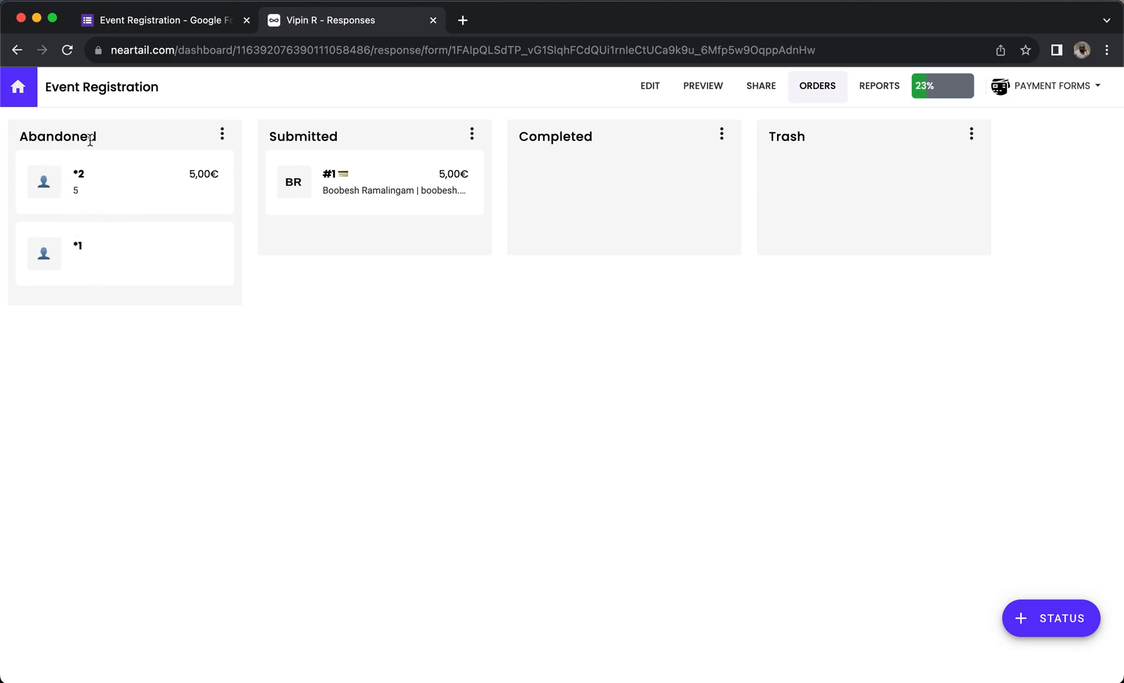
pyautogui.moveTo(378, 198)
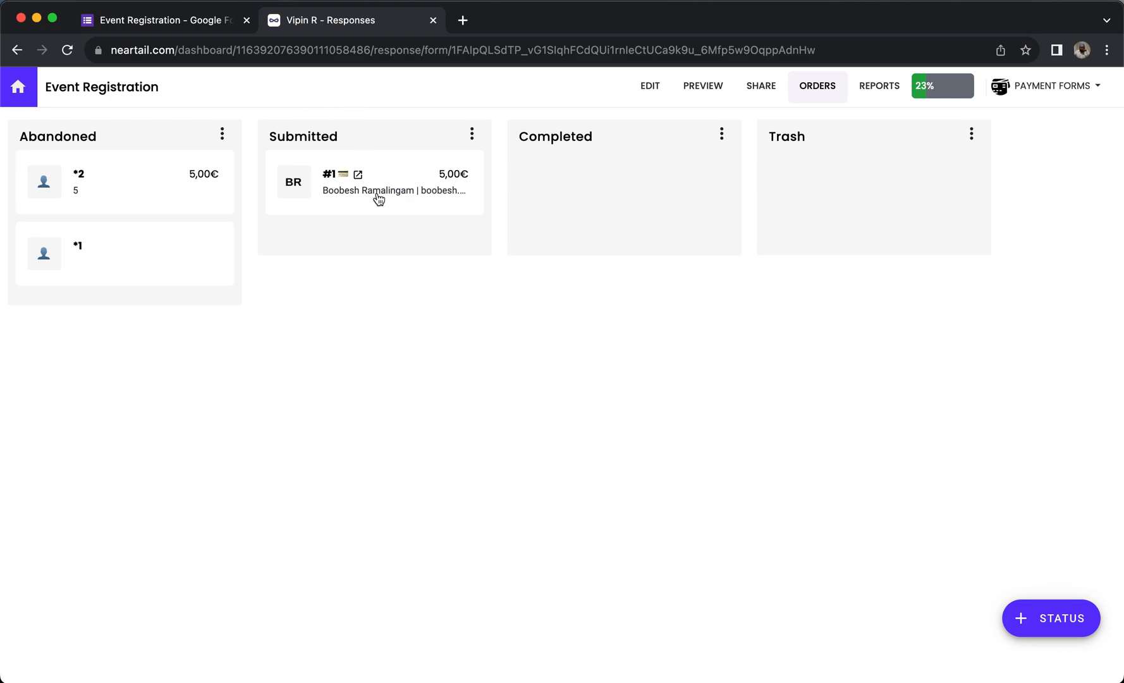
pyautogui.click(394, 190)
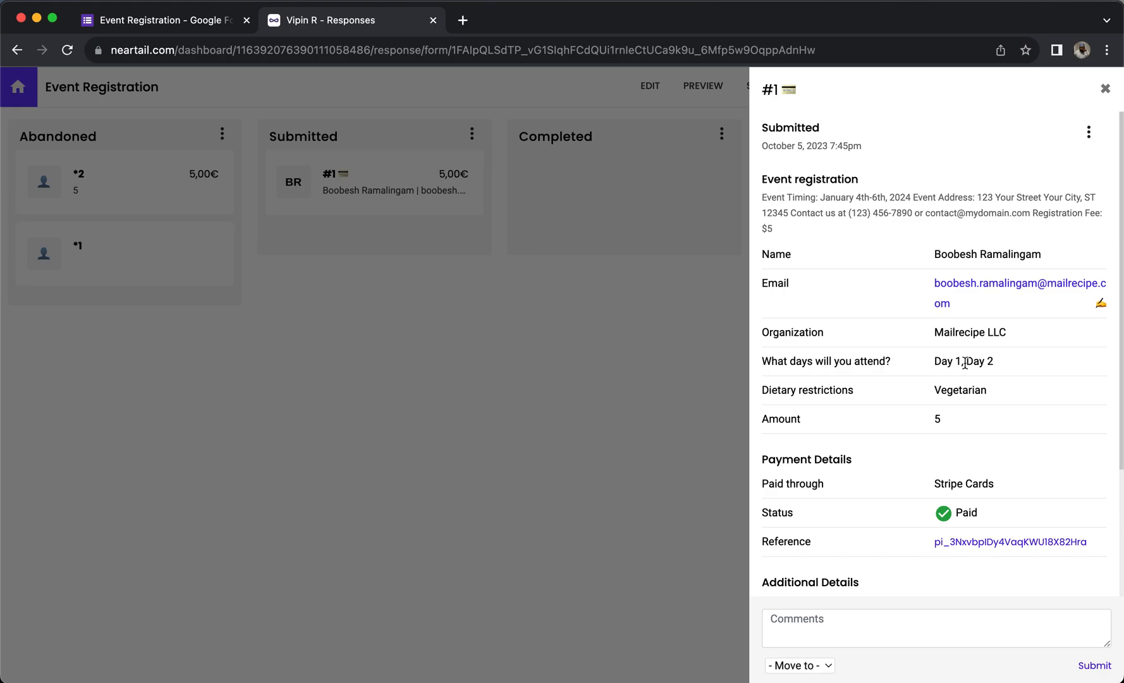
pyautogui.scroll(-3)
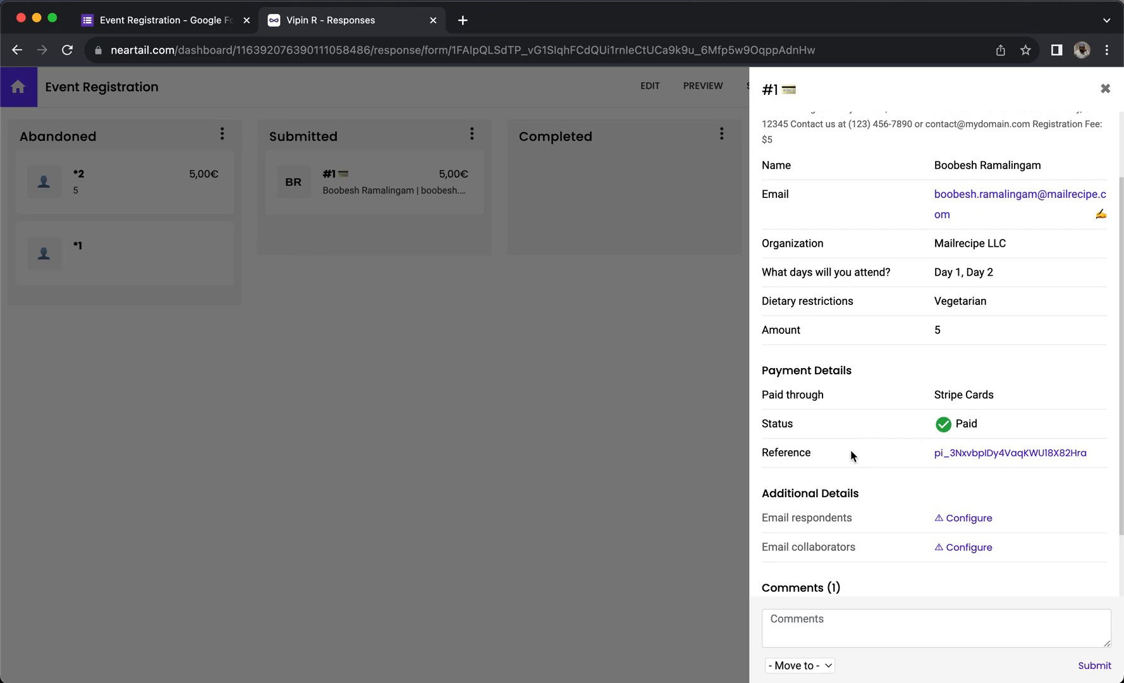
pyautogui.moveTo(887, 504)
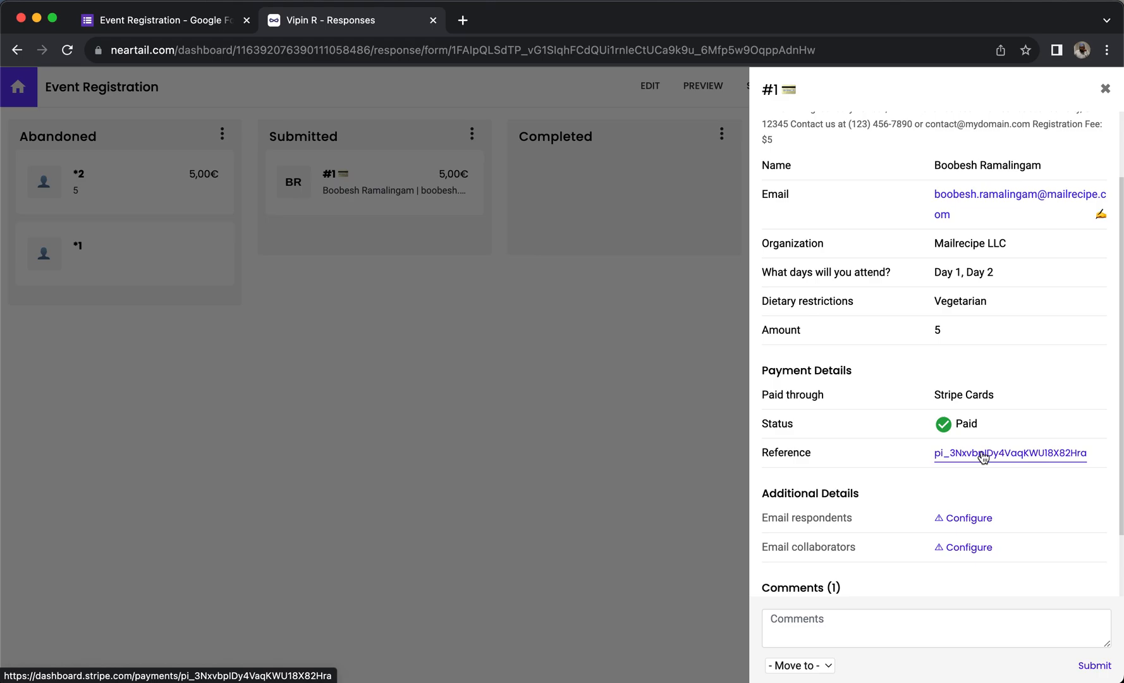
pyautogui.click(1010, 453)
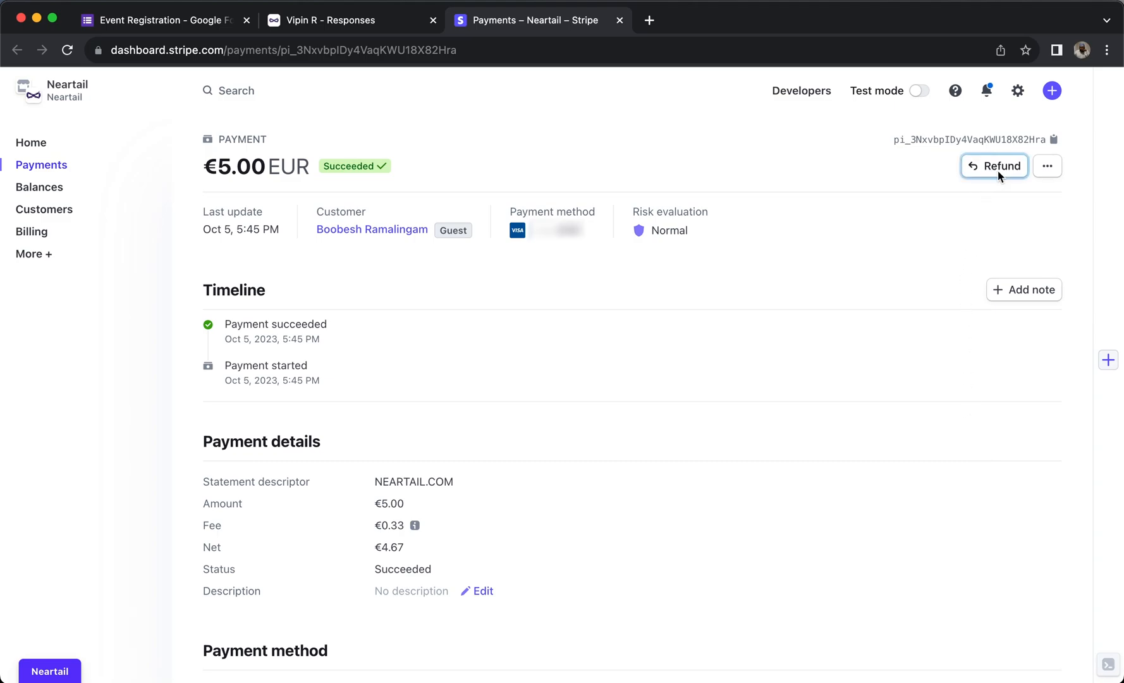
# Review the succeeded €5.00 payment with its €0.33 fee in the Stripe Dashboard
pyautogui.click(994, 166)
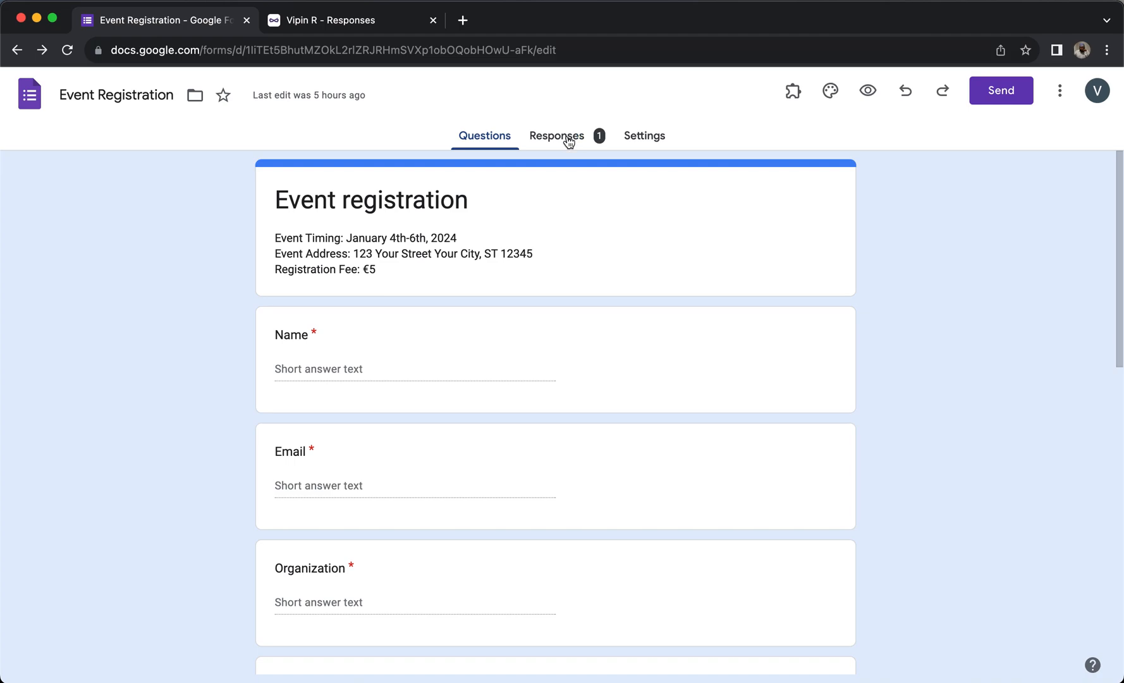
# Review the single response and link responses to a newly created spreadsheet
pyautogui.click(556, 136)
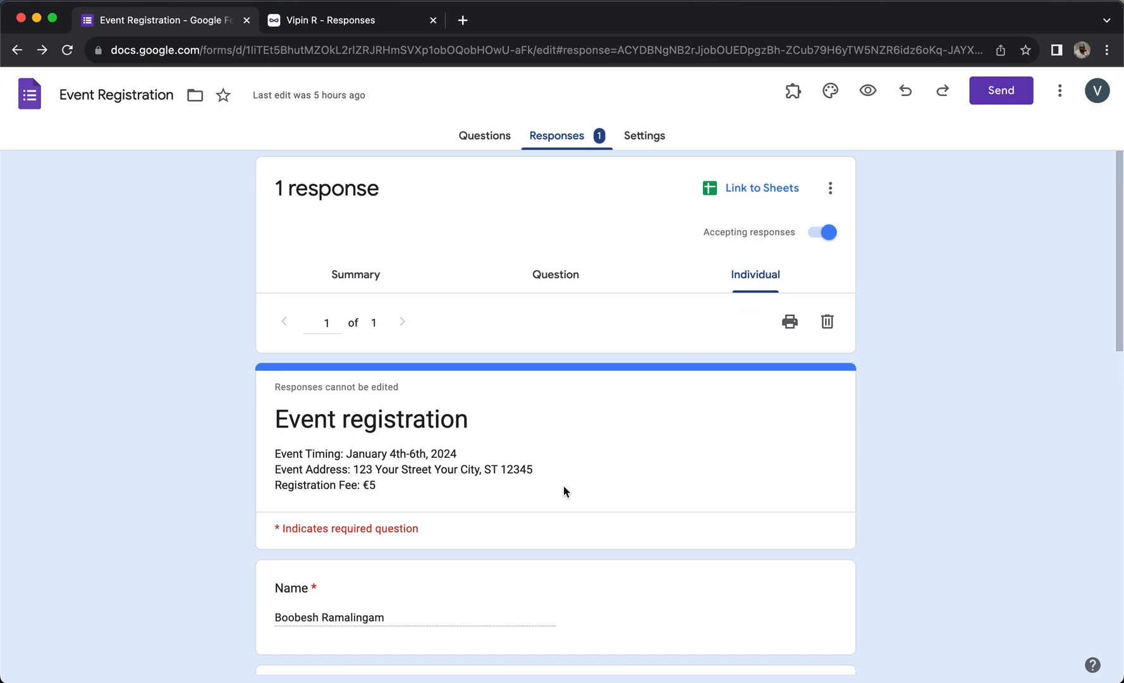
pyautogui.scroll(-3)
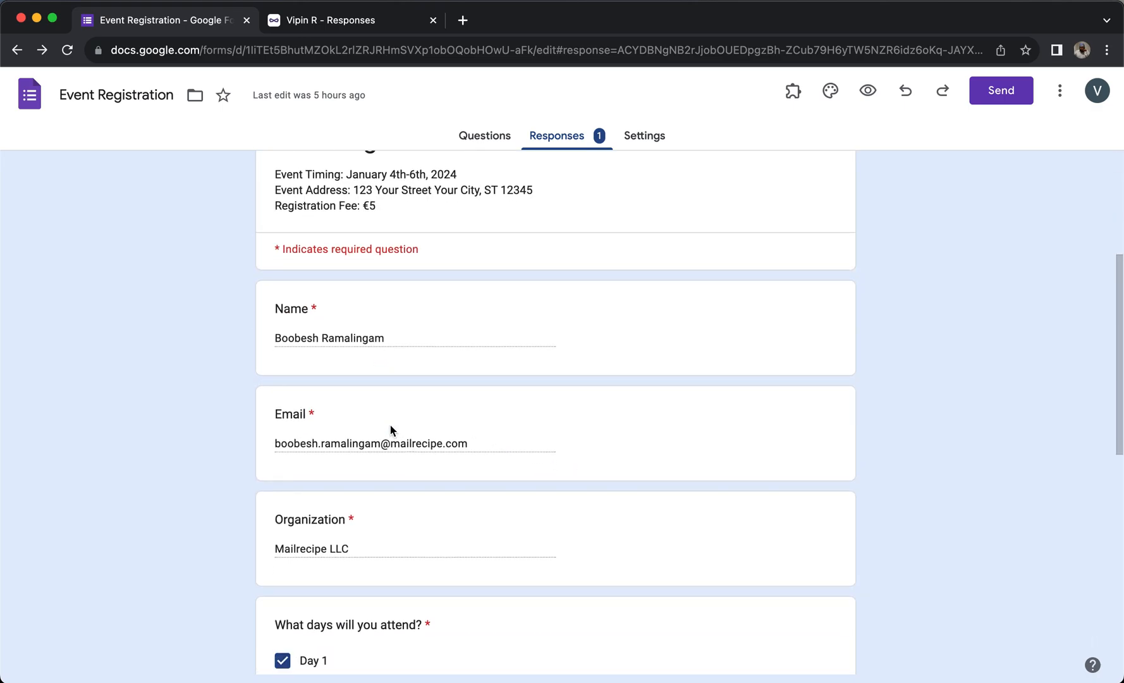
pyautogui.scroll(-3)
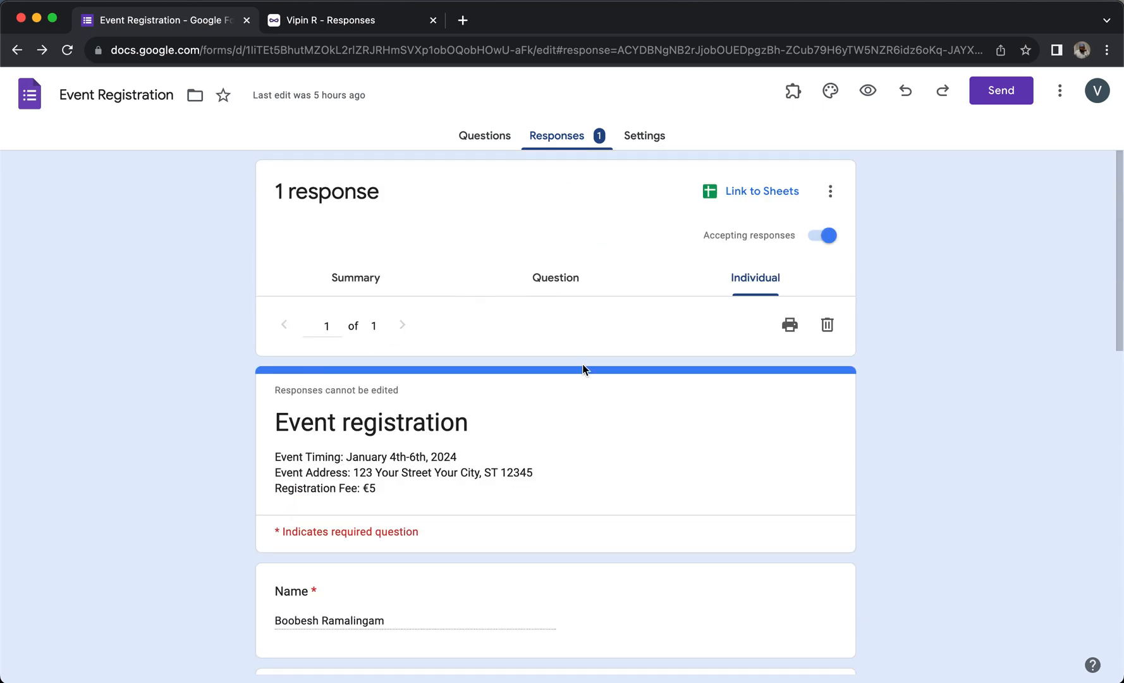
pyautogui.moveTo(751, 191)
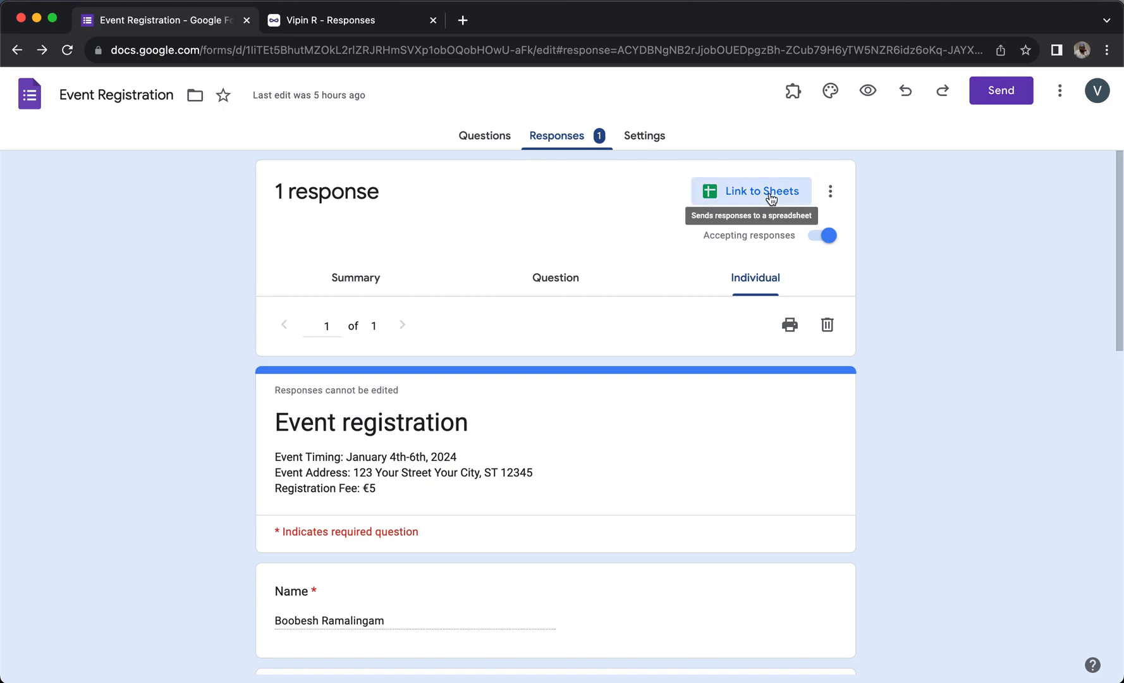
pyautogui.click(749, 191)
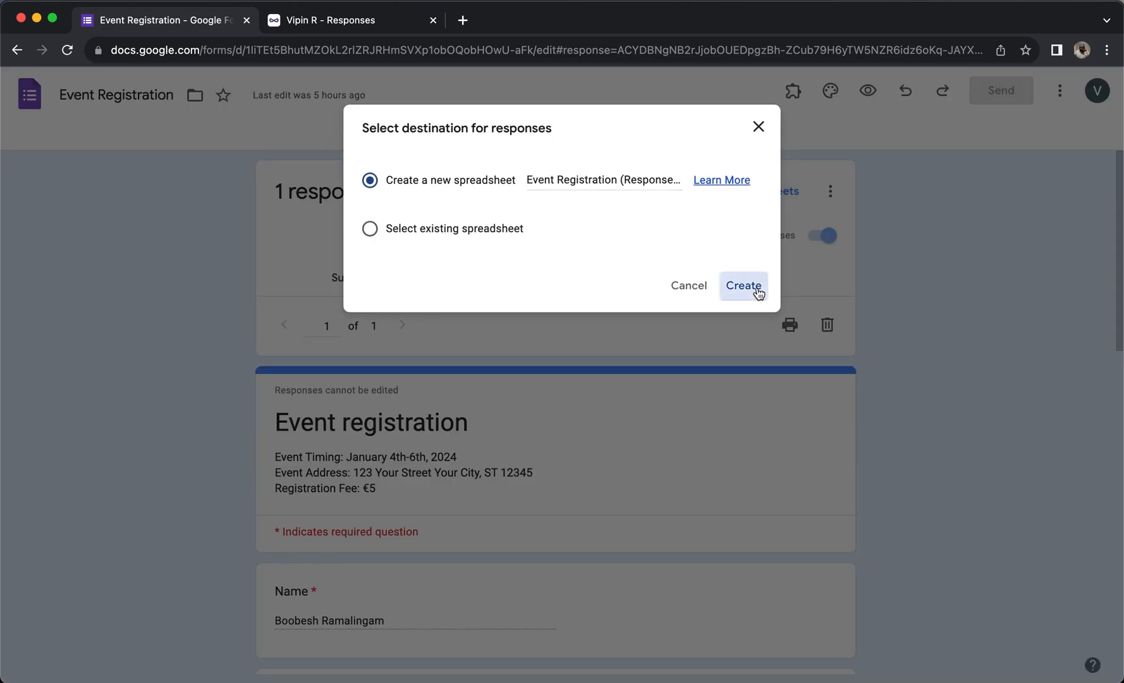
pyautogui.click(743, 285)
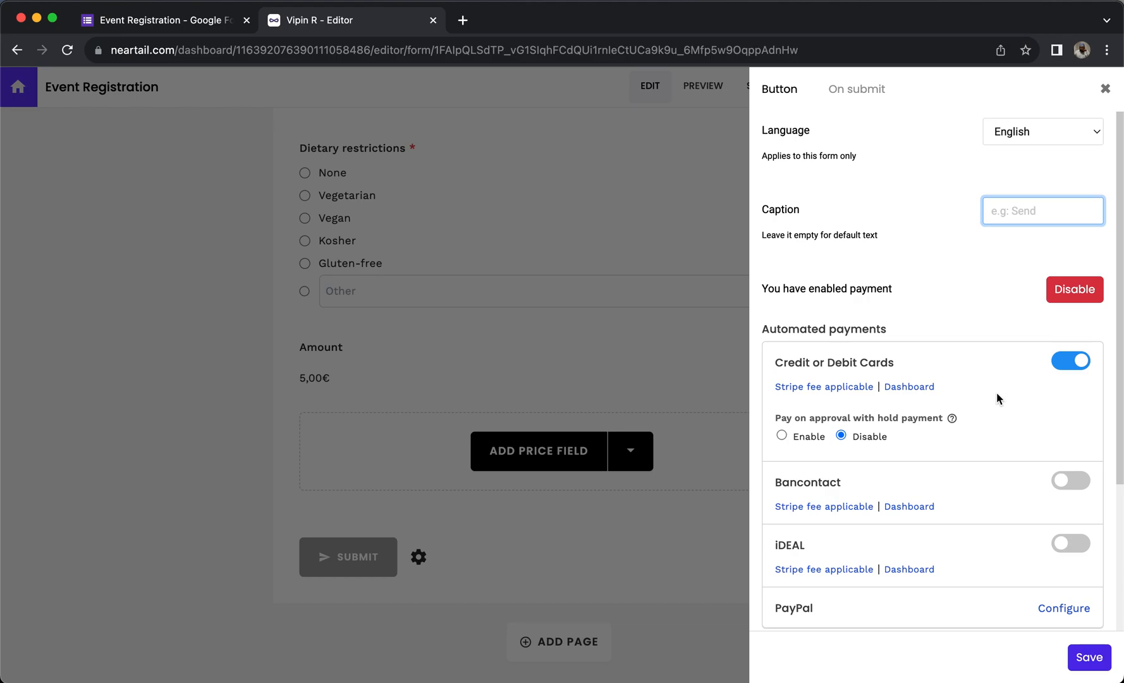
pyautogui.moveTo(924, 455)
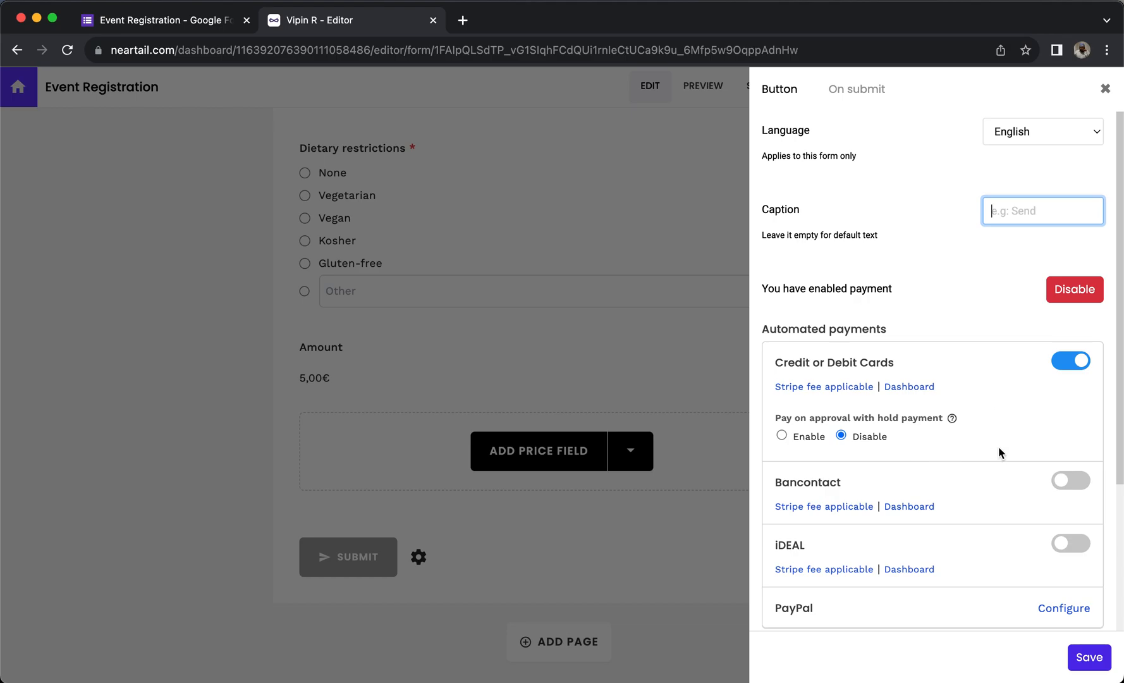
pyautogui.moveTo(957, 452)
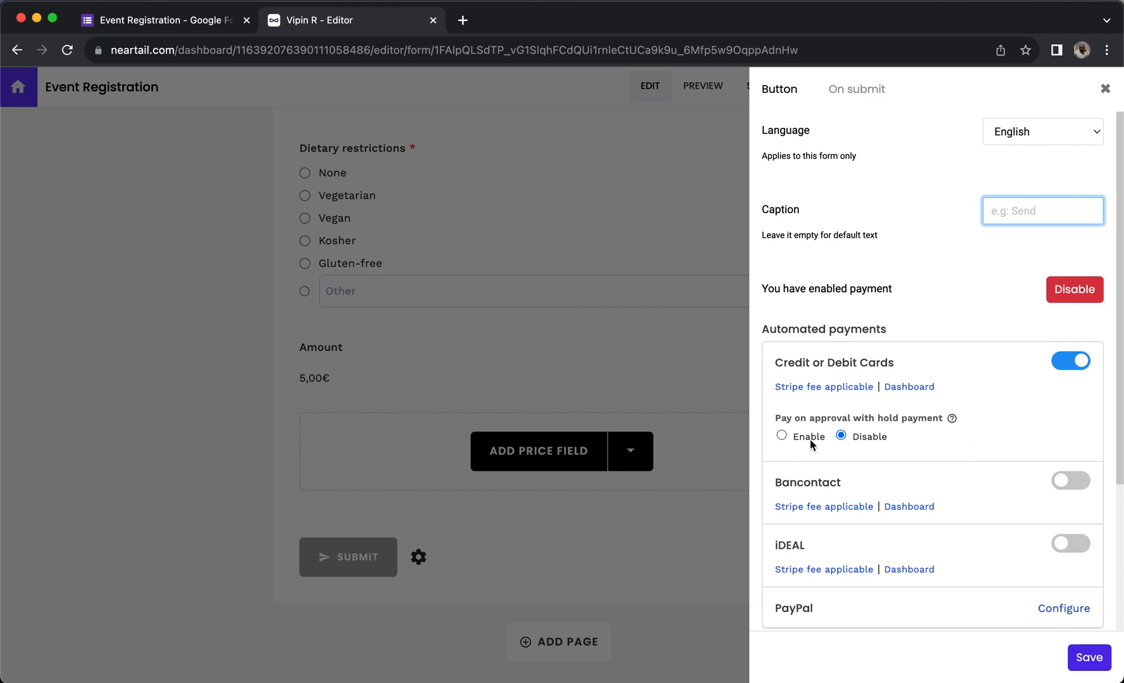
pyautogui.moveTo(925, 427)
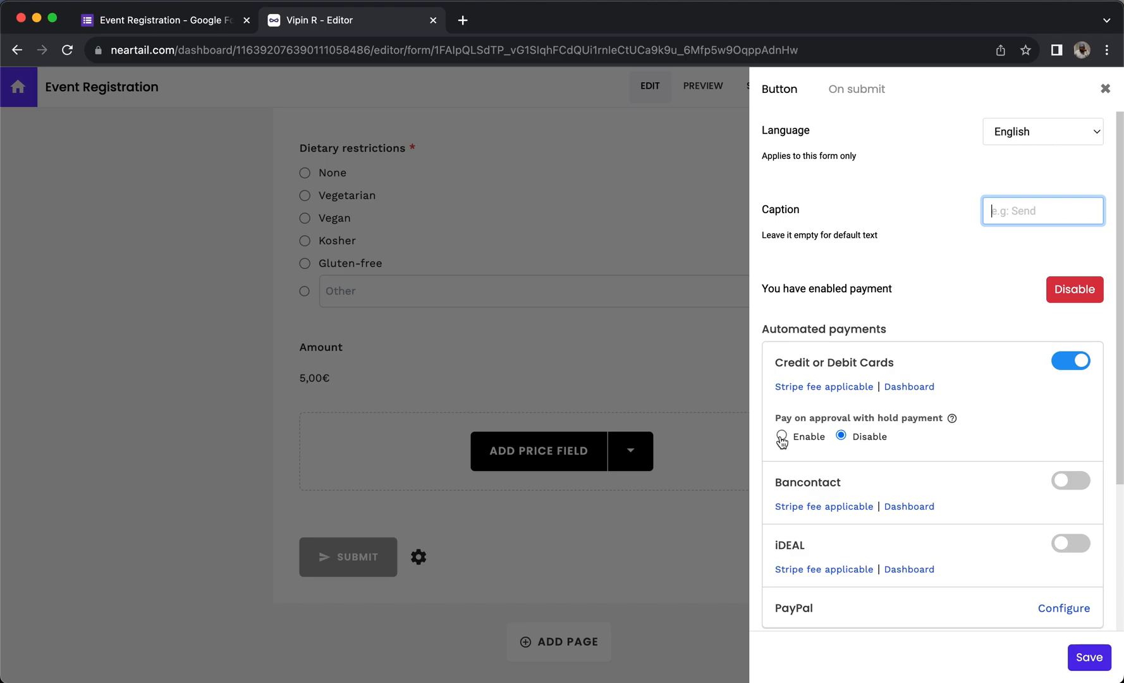
# Enable 'Pay on approval with hold payment' for card payments
pyautogui.click(780, 436)
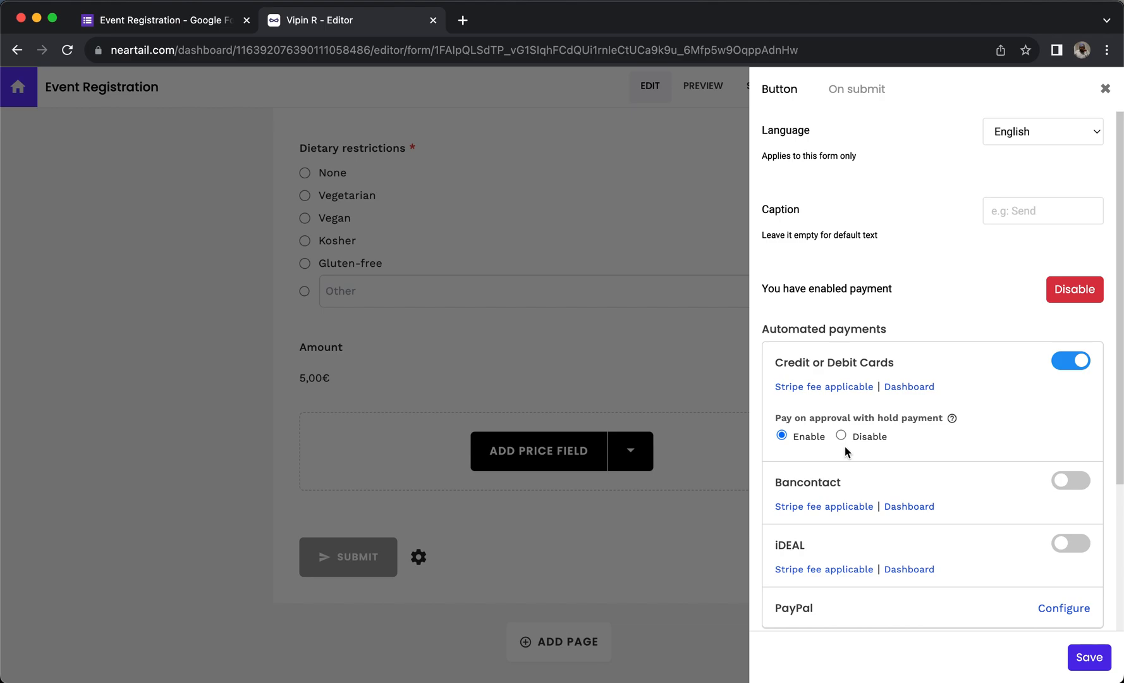
pyautogui.moveTo(909, 448)
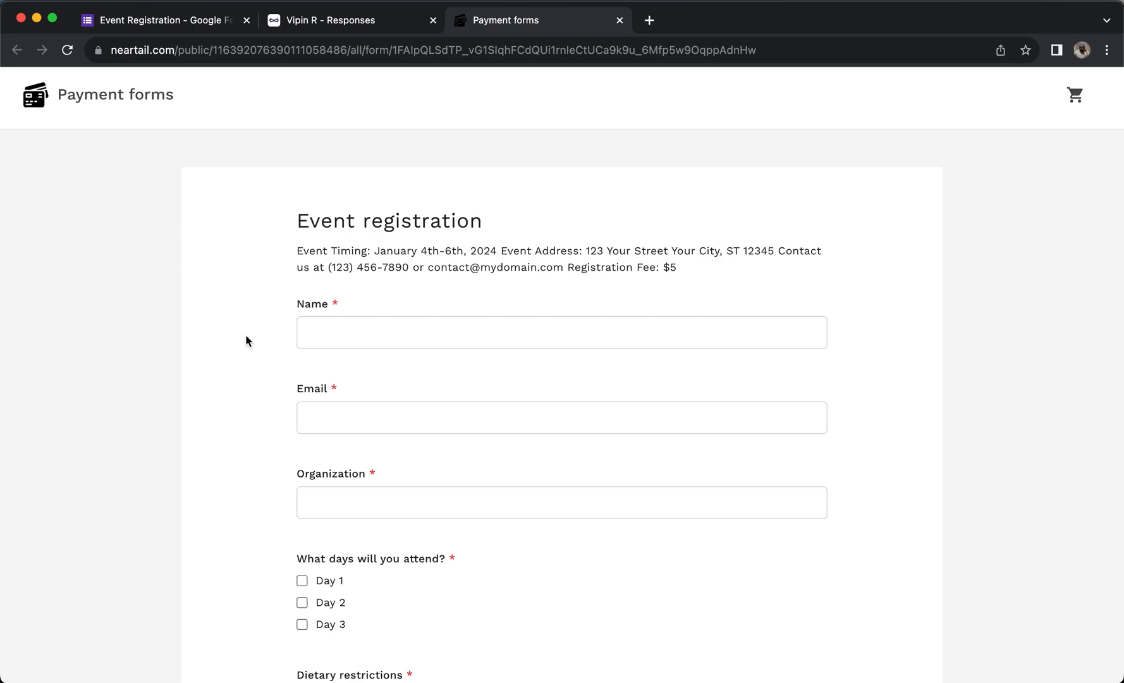
# Submit the test registration with organization 'Mailrecipe' and authorize the 5,00€ card hold via Pay Now
pyautogui.write('Mailrecipe LLC')
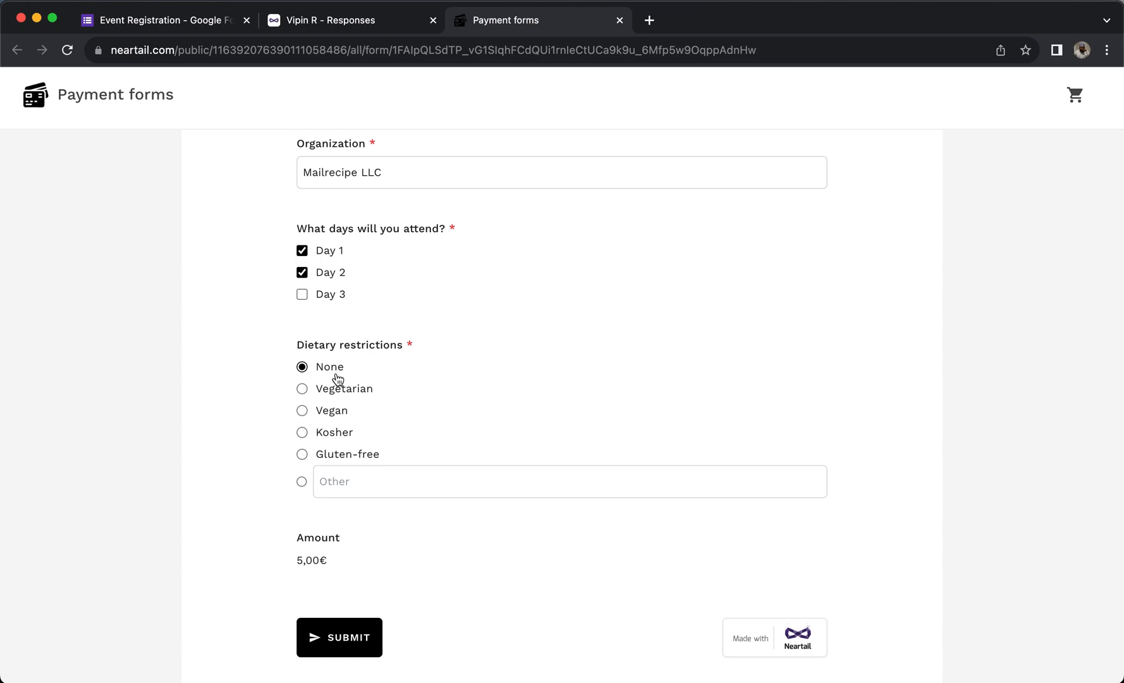
pyautogui.click(338, 637)
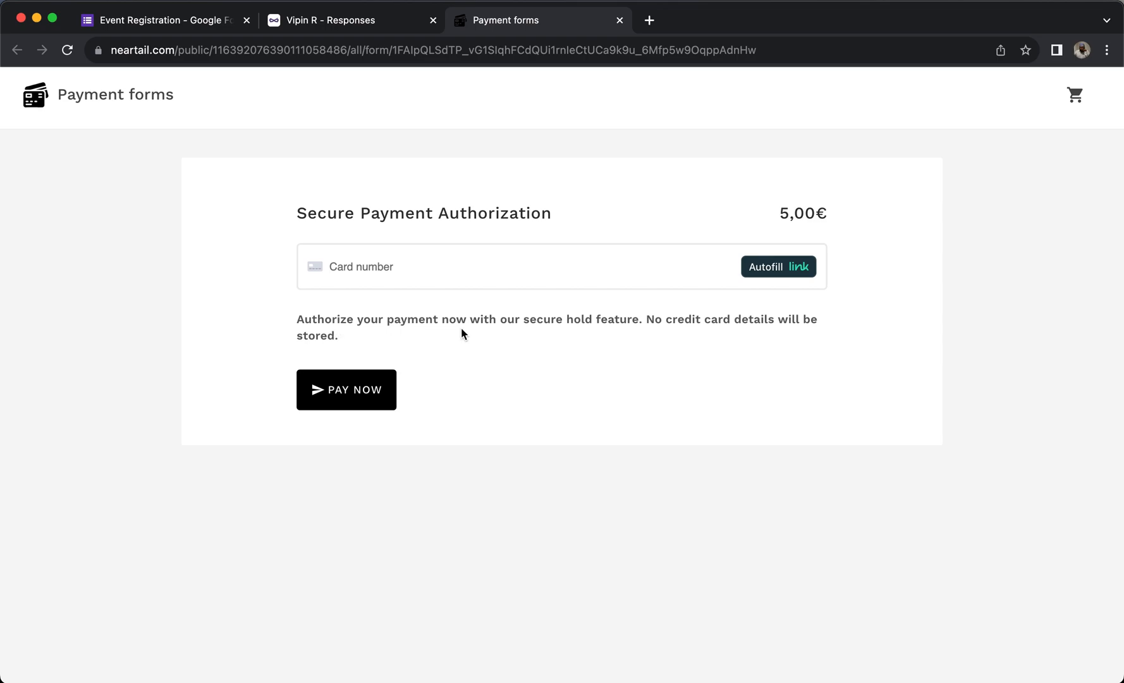
pyautogui.click(778, 266)
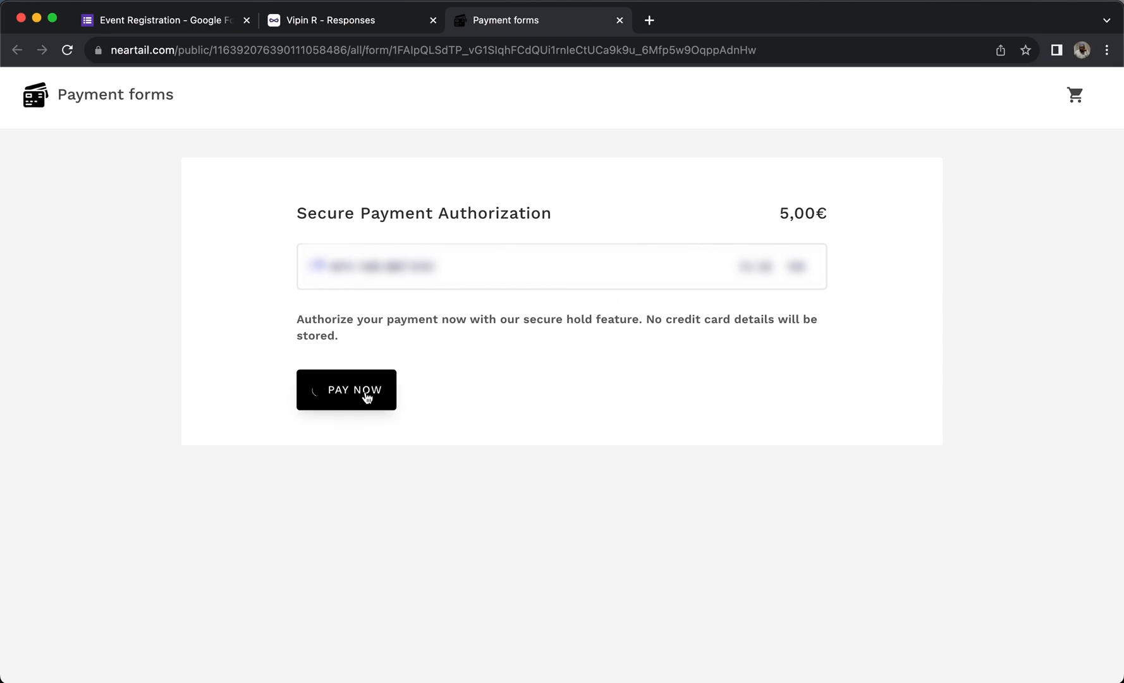
pyautogui.click(346, 389)
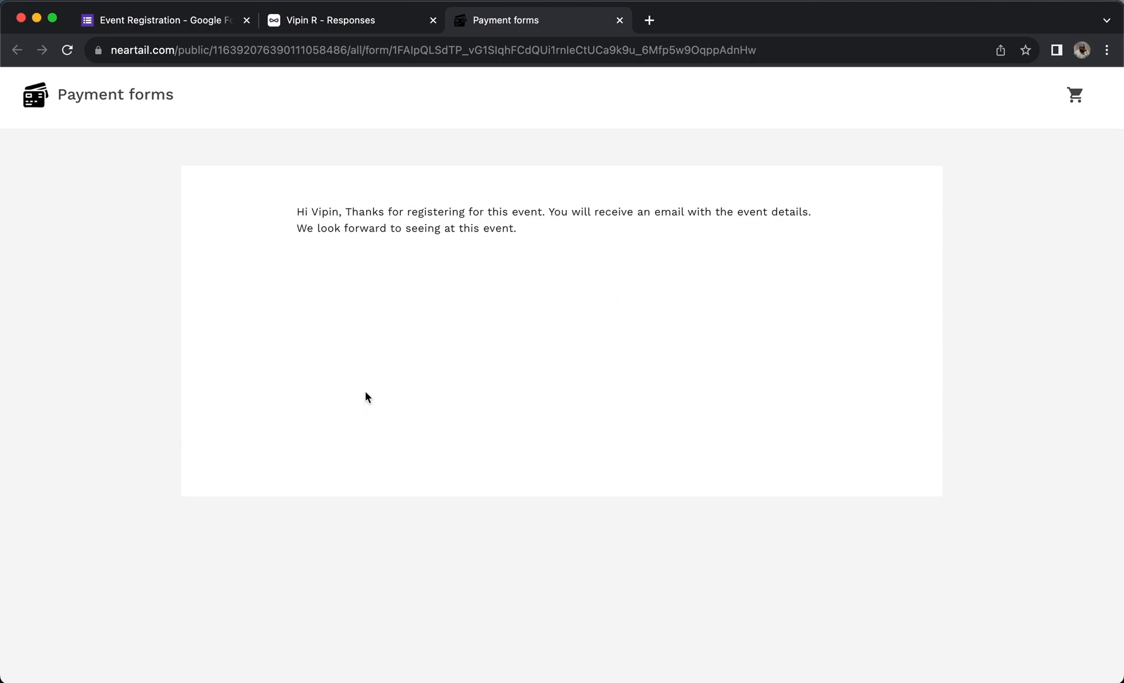
pyautogui.click(337, 20)
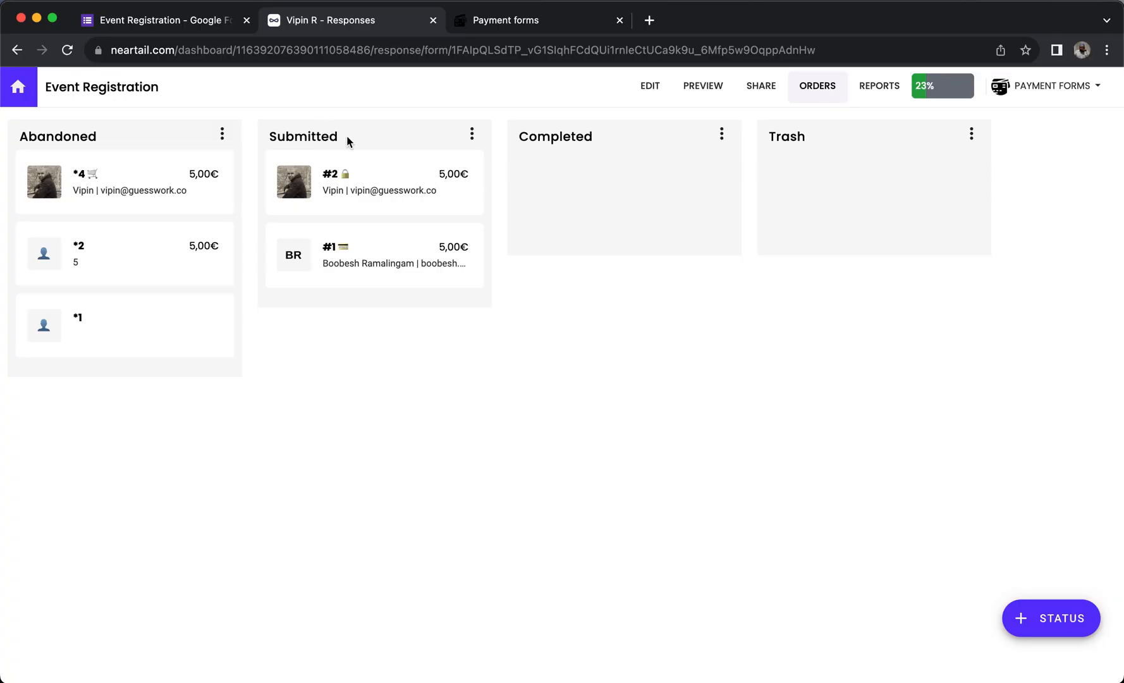
pyautogui.moveTo(373, 138)
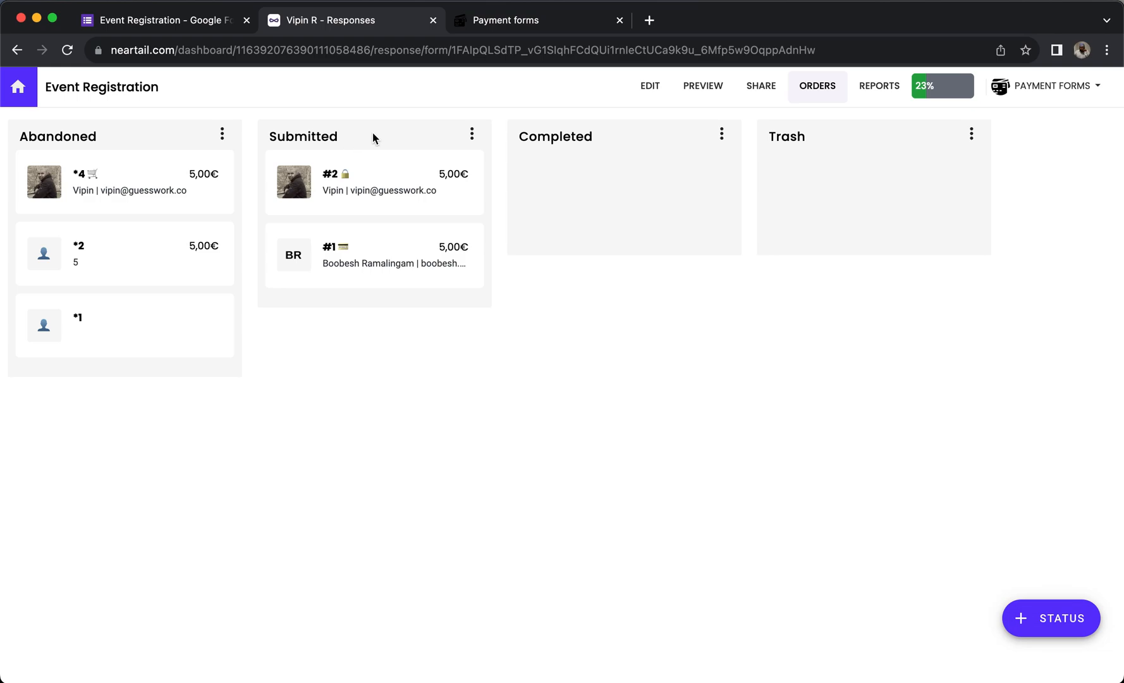
pyautogui.moveTo(341, 187)
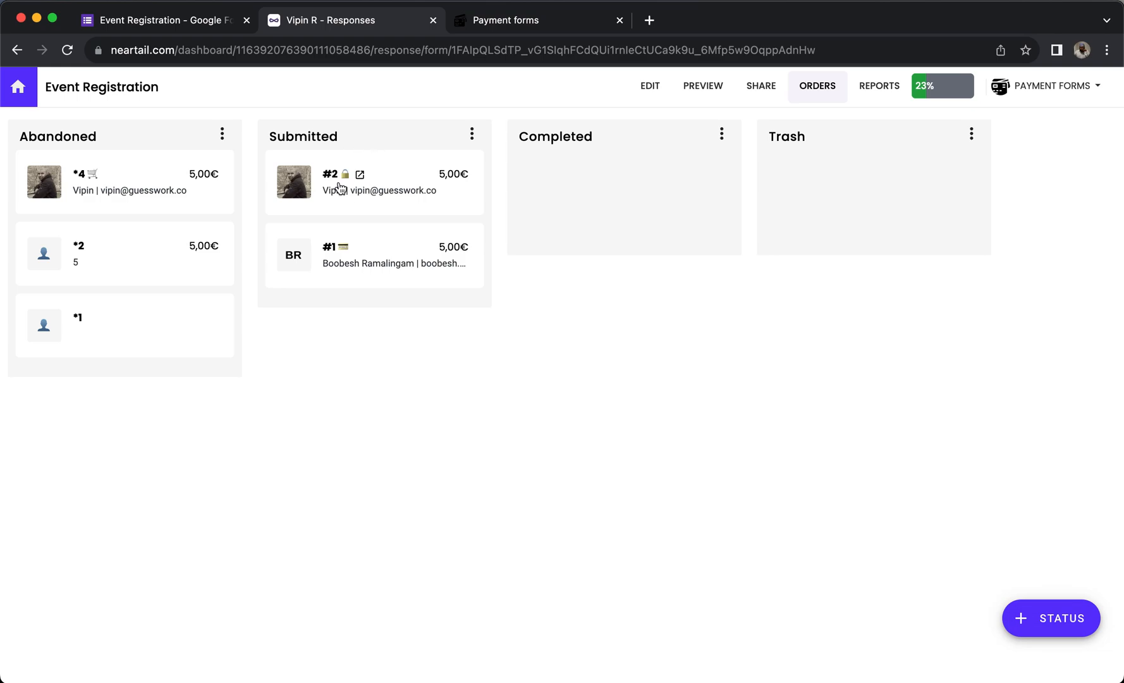
pyautogui.moveTo(409, 183)
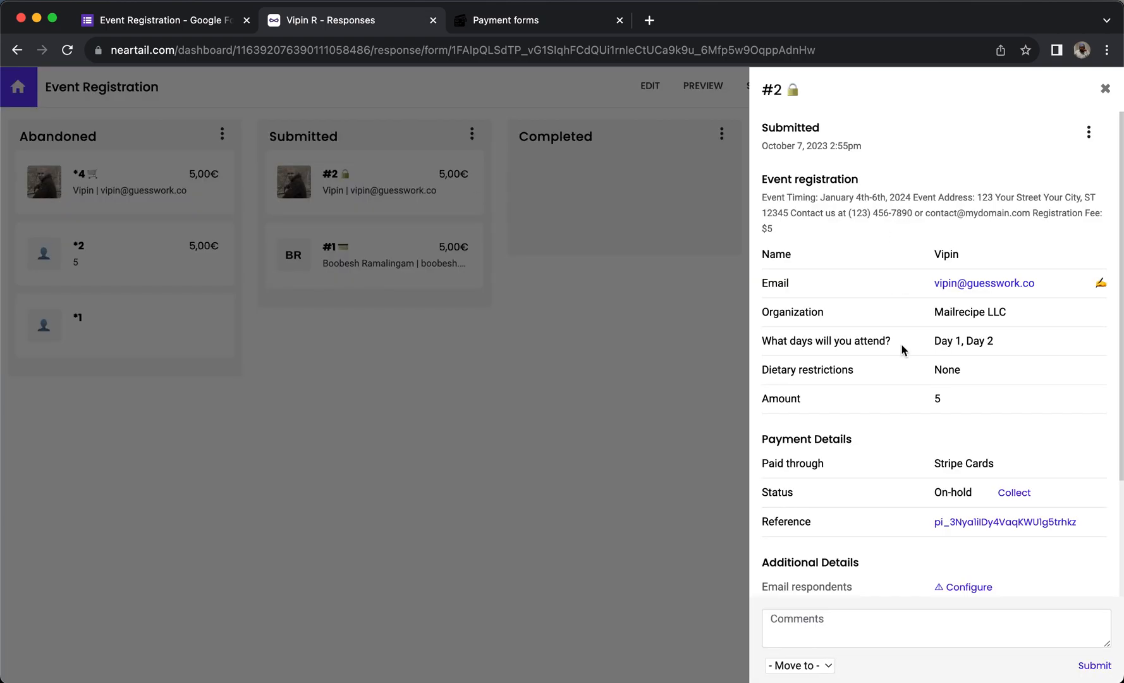
# Collect the on-hold 5,00€ payment for submitted order #2 so it shows as Paid
pyautogui.scroll(-3)
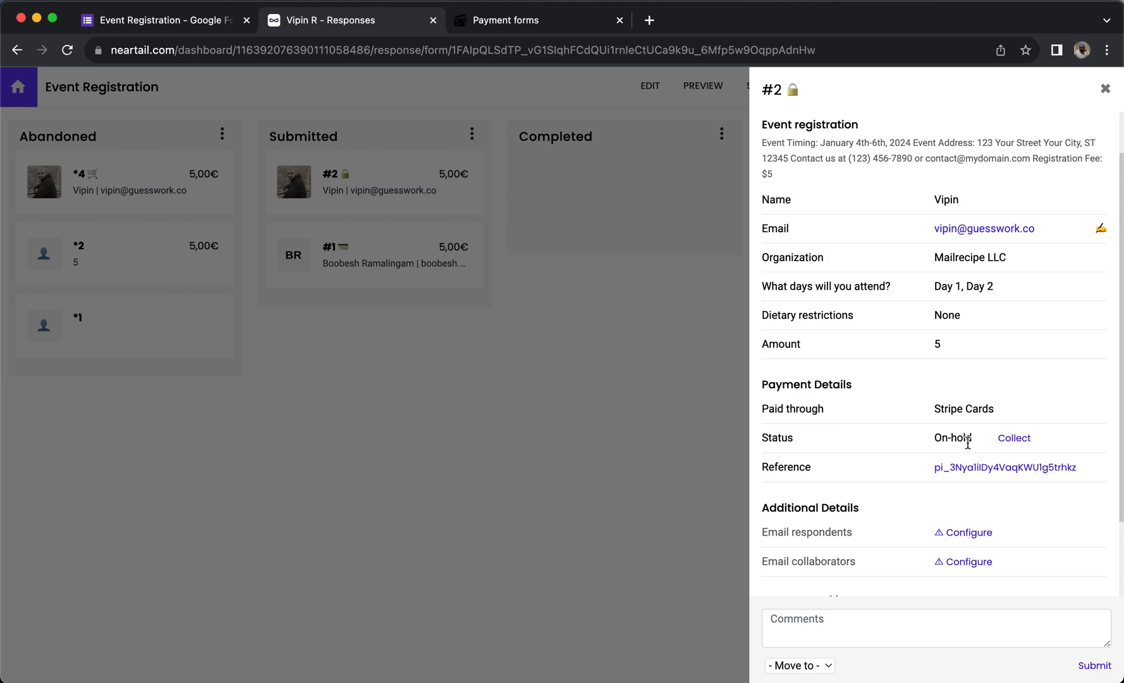
pyautogui.moveTo(1013, 438)
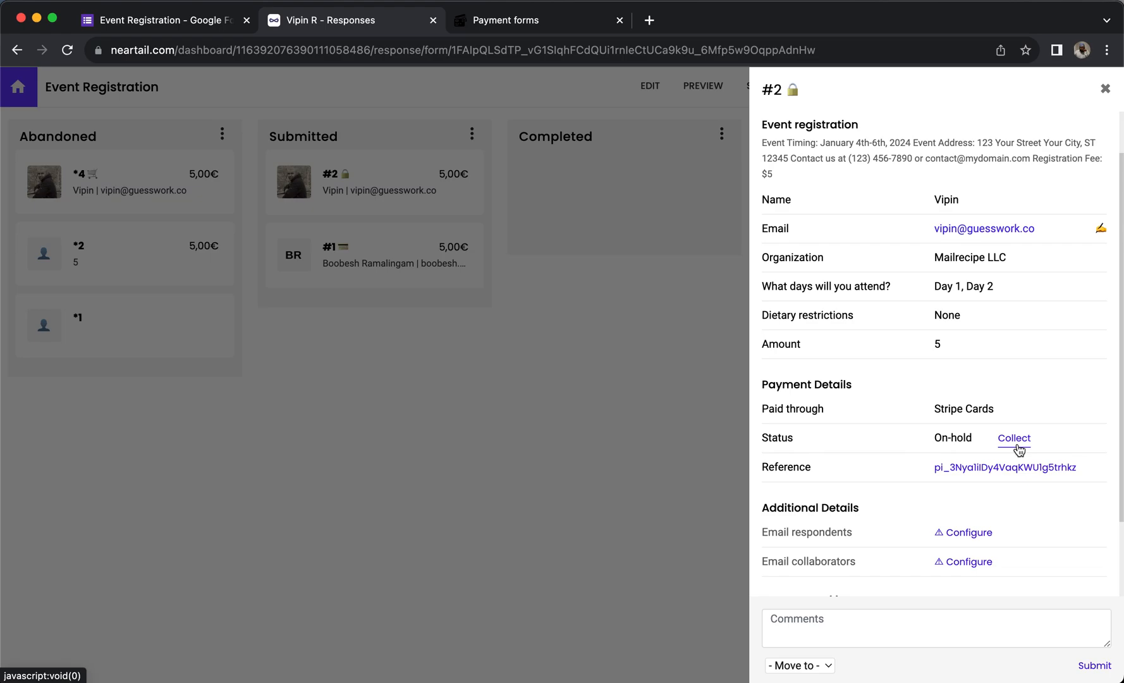
pyautogui.click(1014, 439)
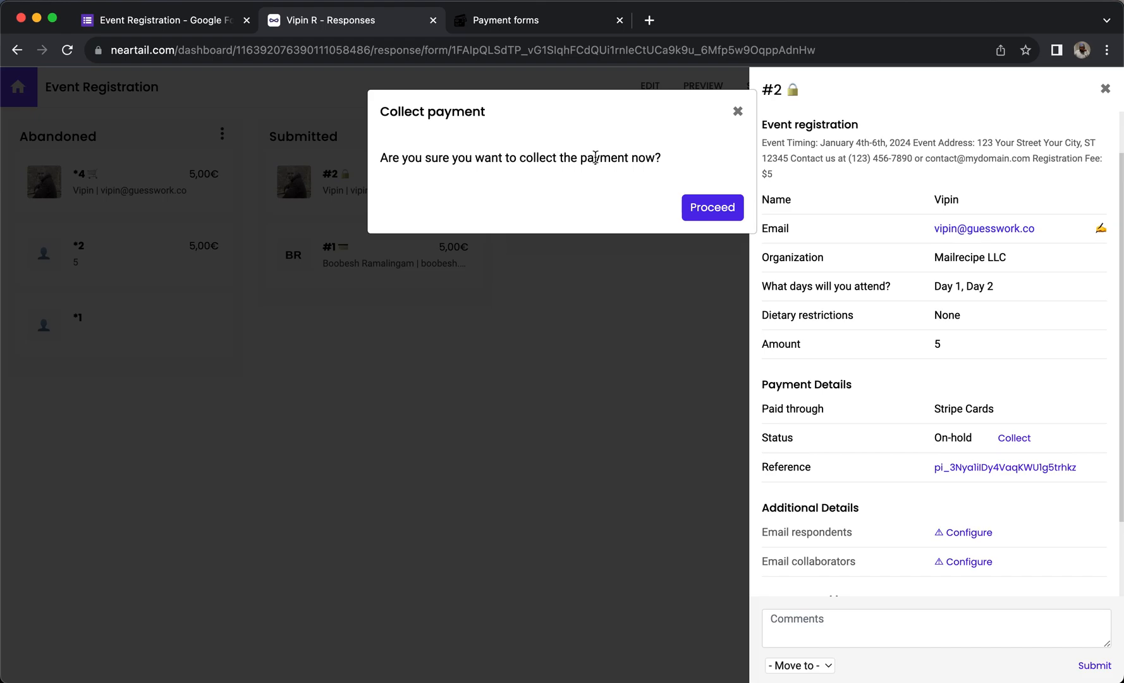
pyautogui.moveTo(636, 157)
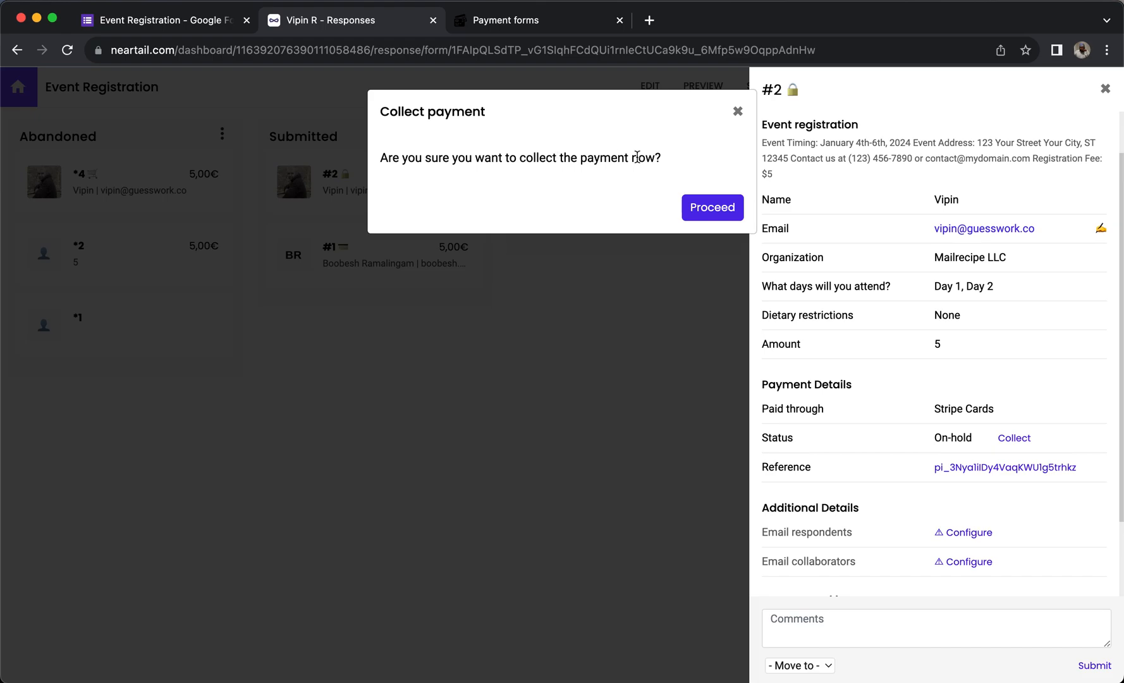
pyautogui.click(712, 207)
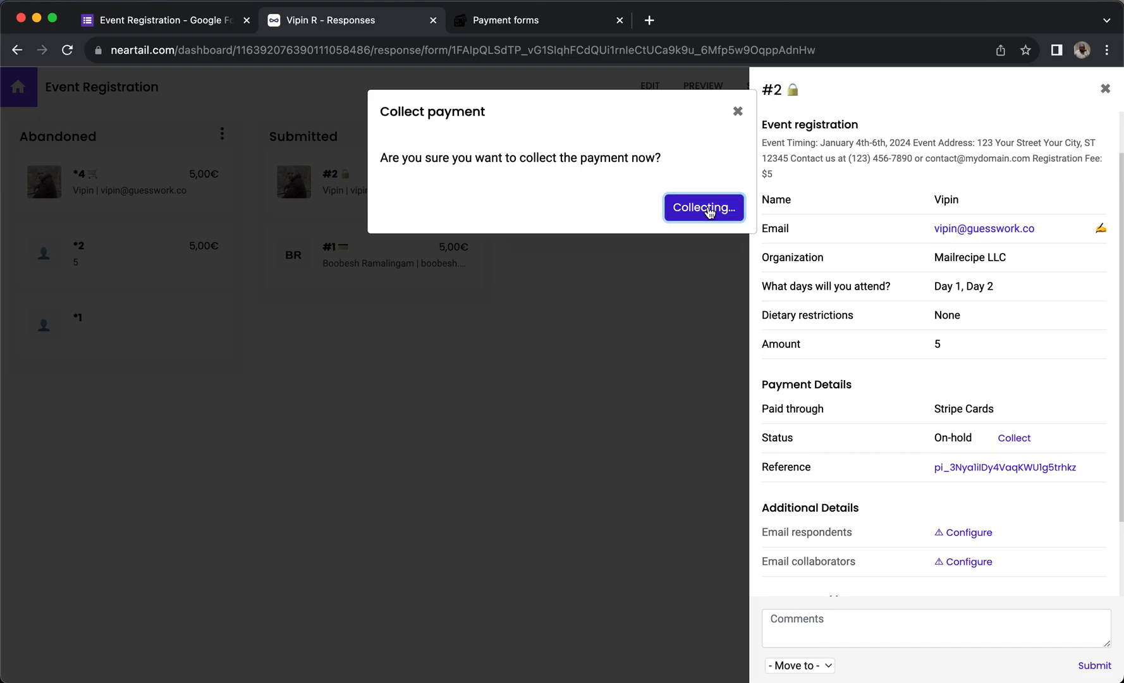
pyautogui.click(703, 207)
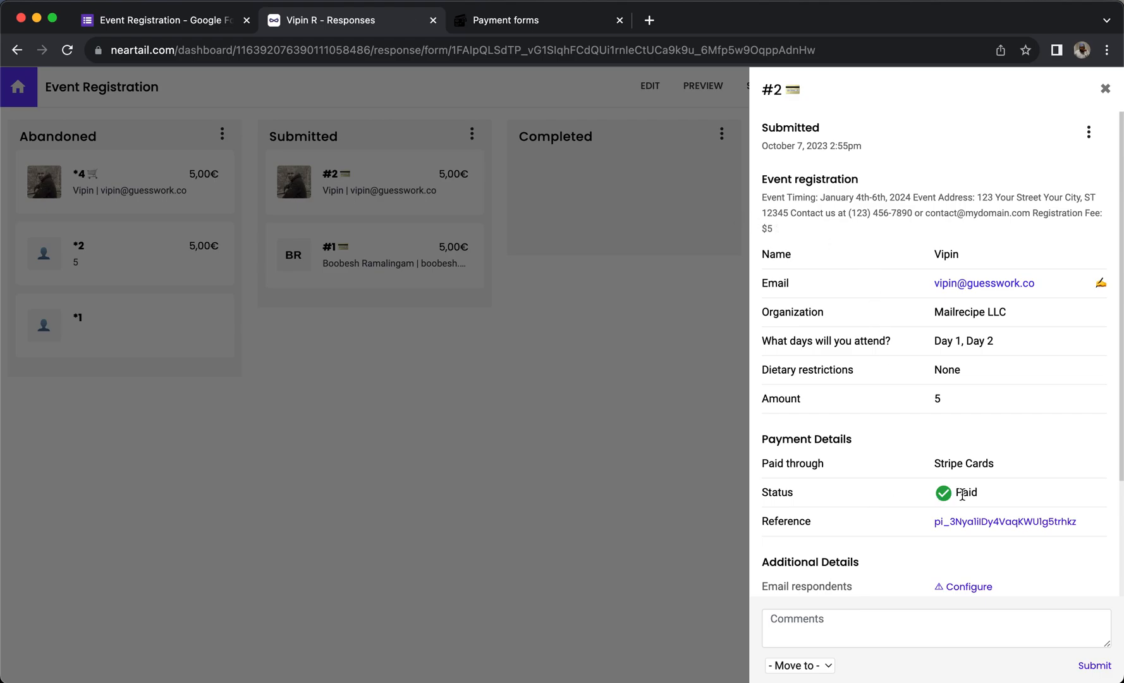
pyautogui.moveTo(1004, 521)
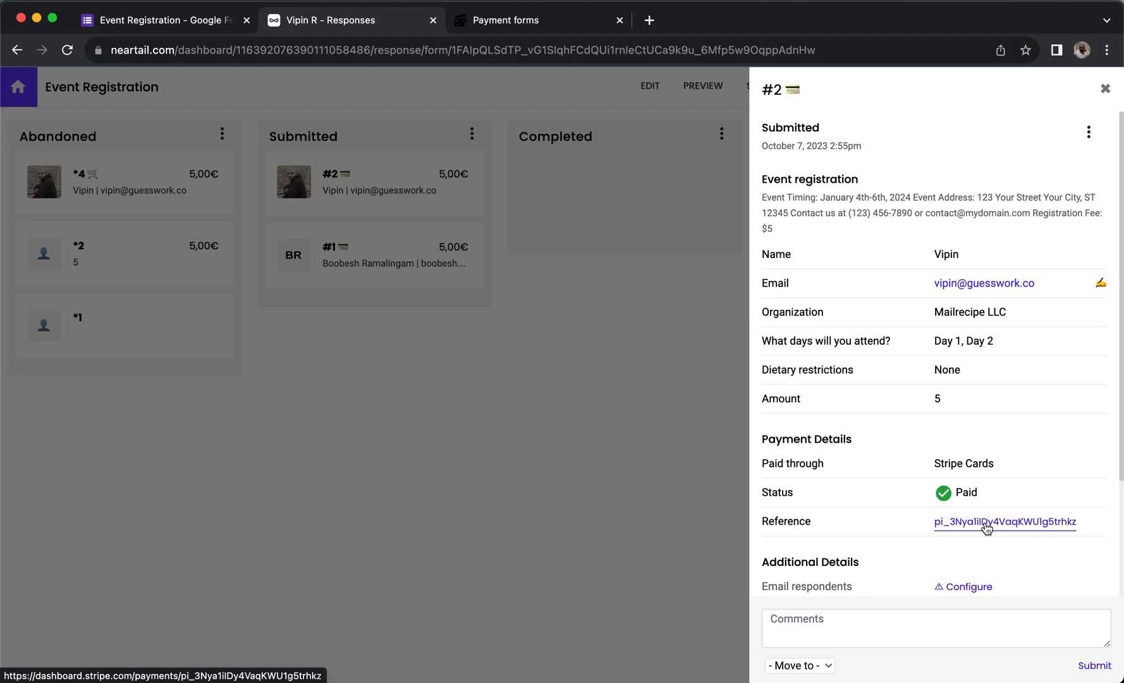